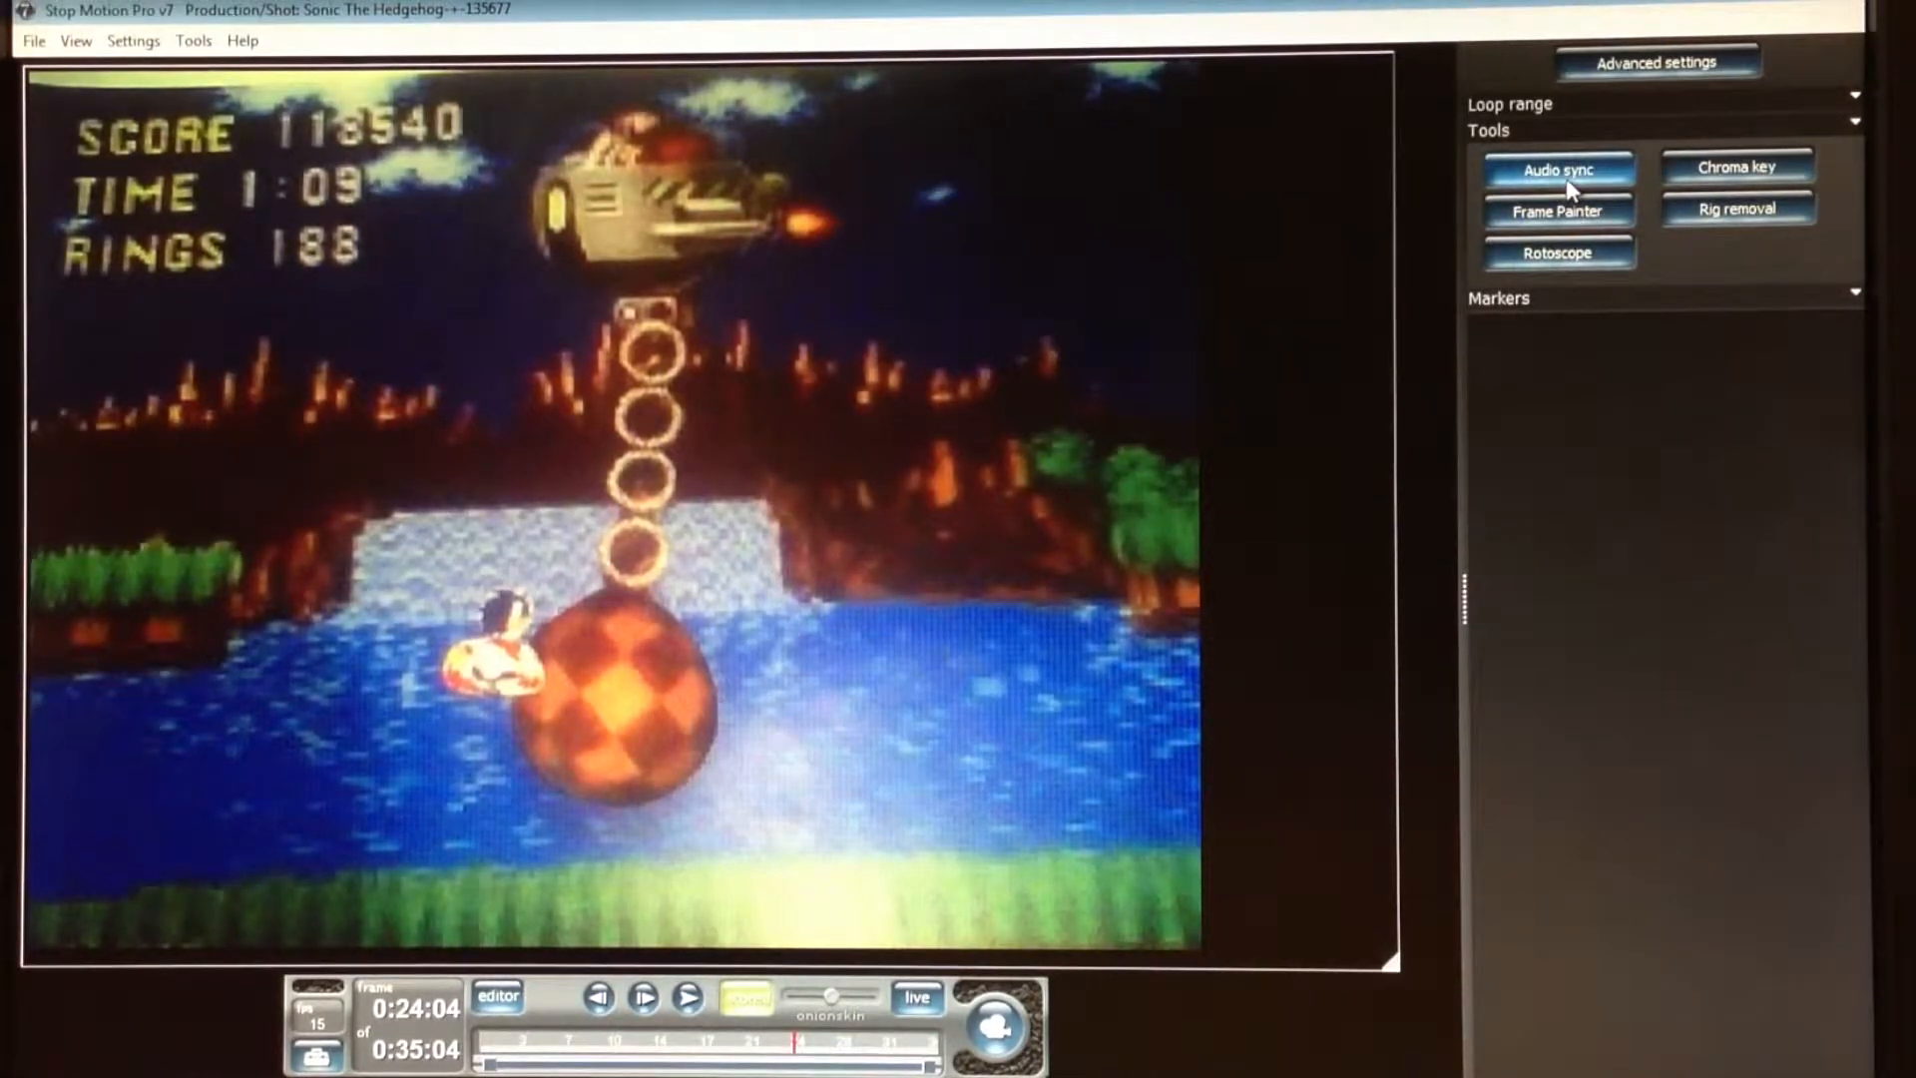
mouse_move(1750, 345)
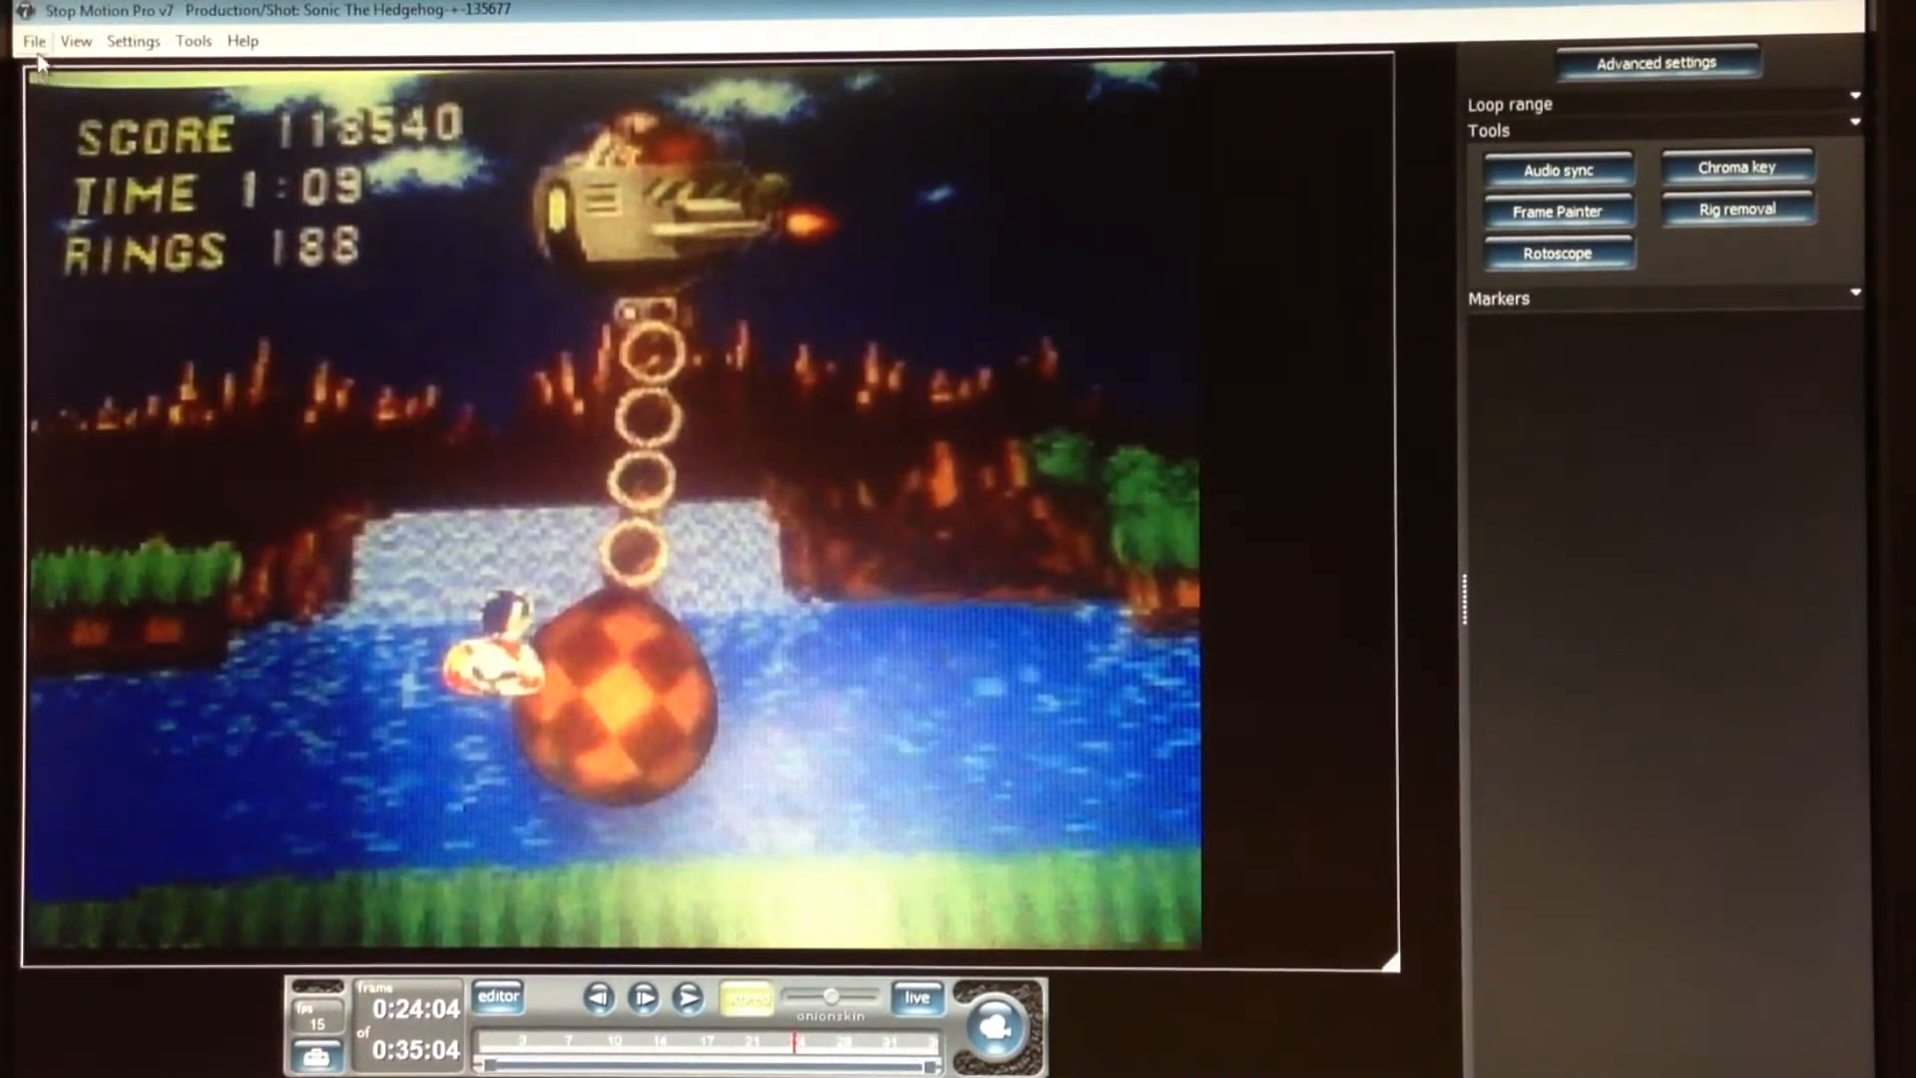
Choose AVI Compressed (Mpeg) as the export format in the Make movie dialog
click(34, 40)
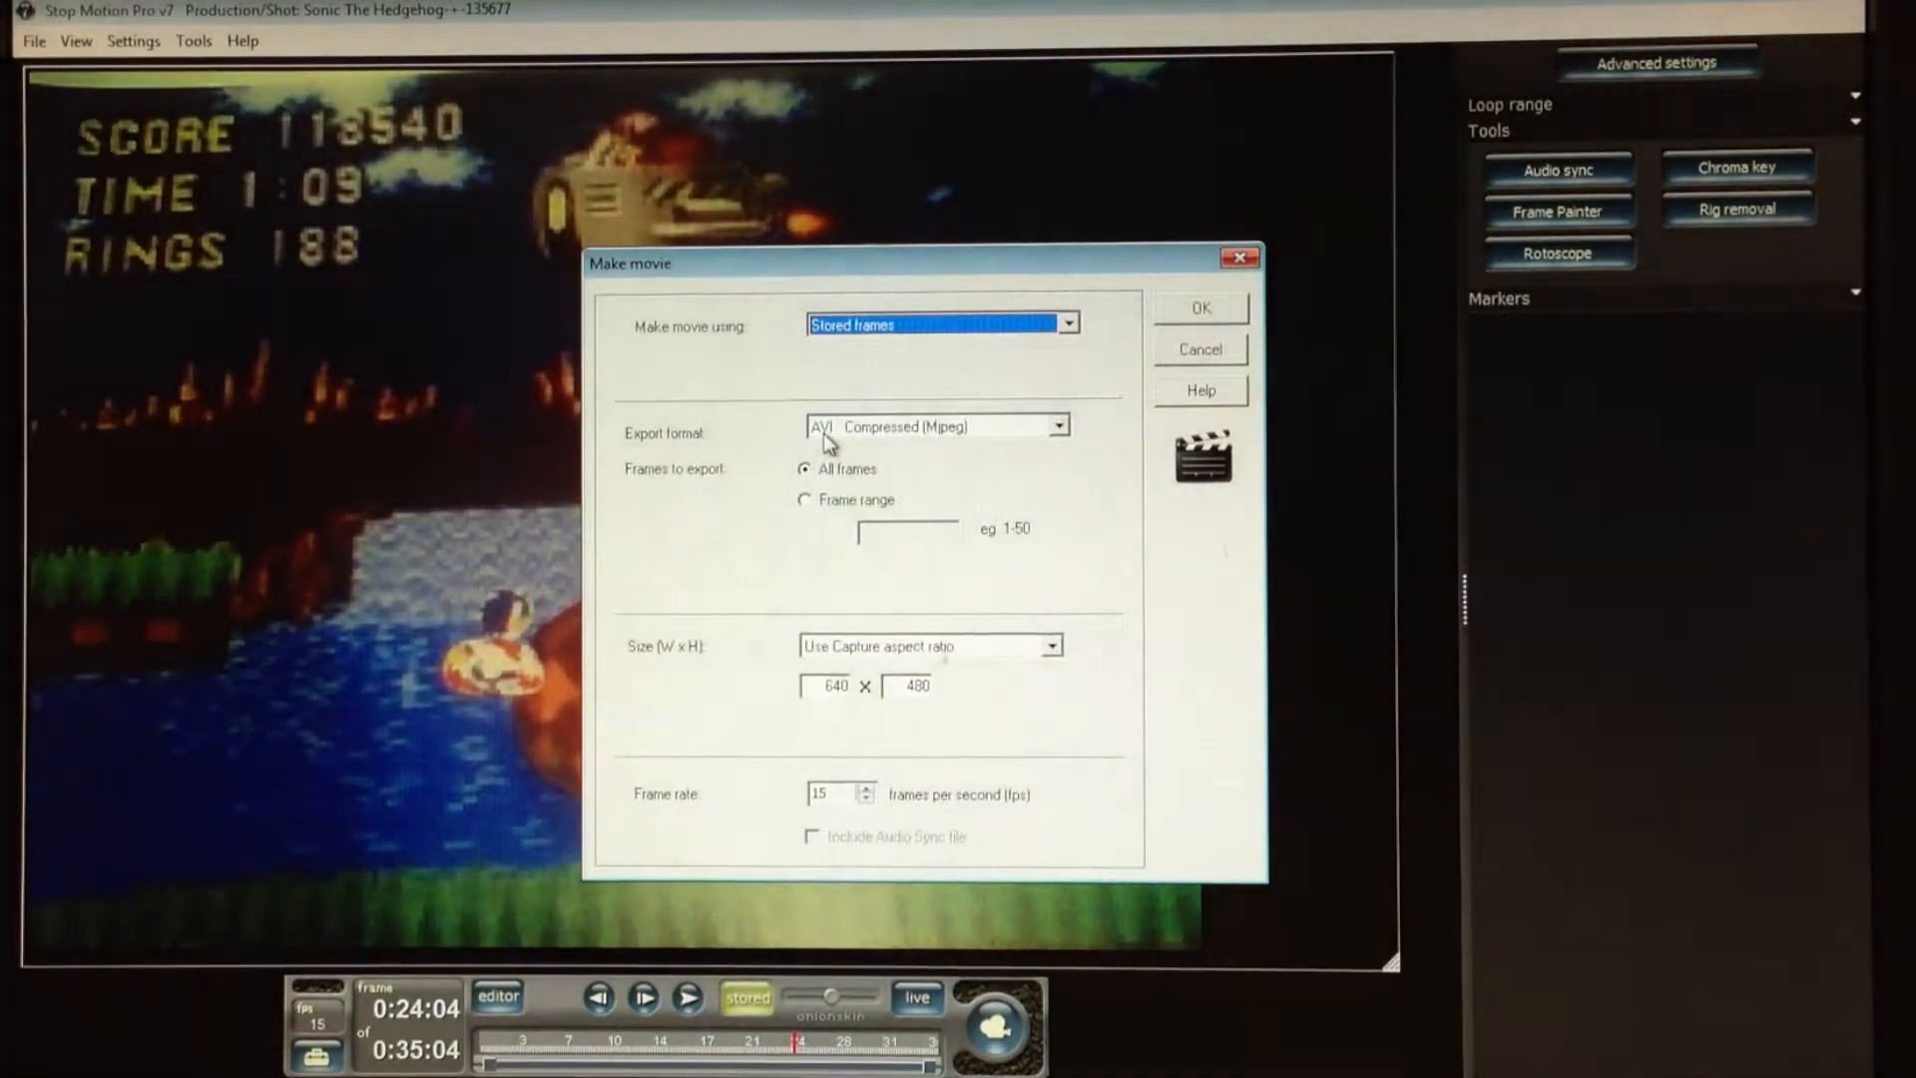
click(1056, 425)
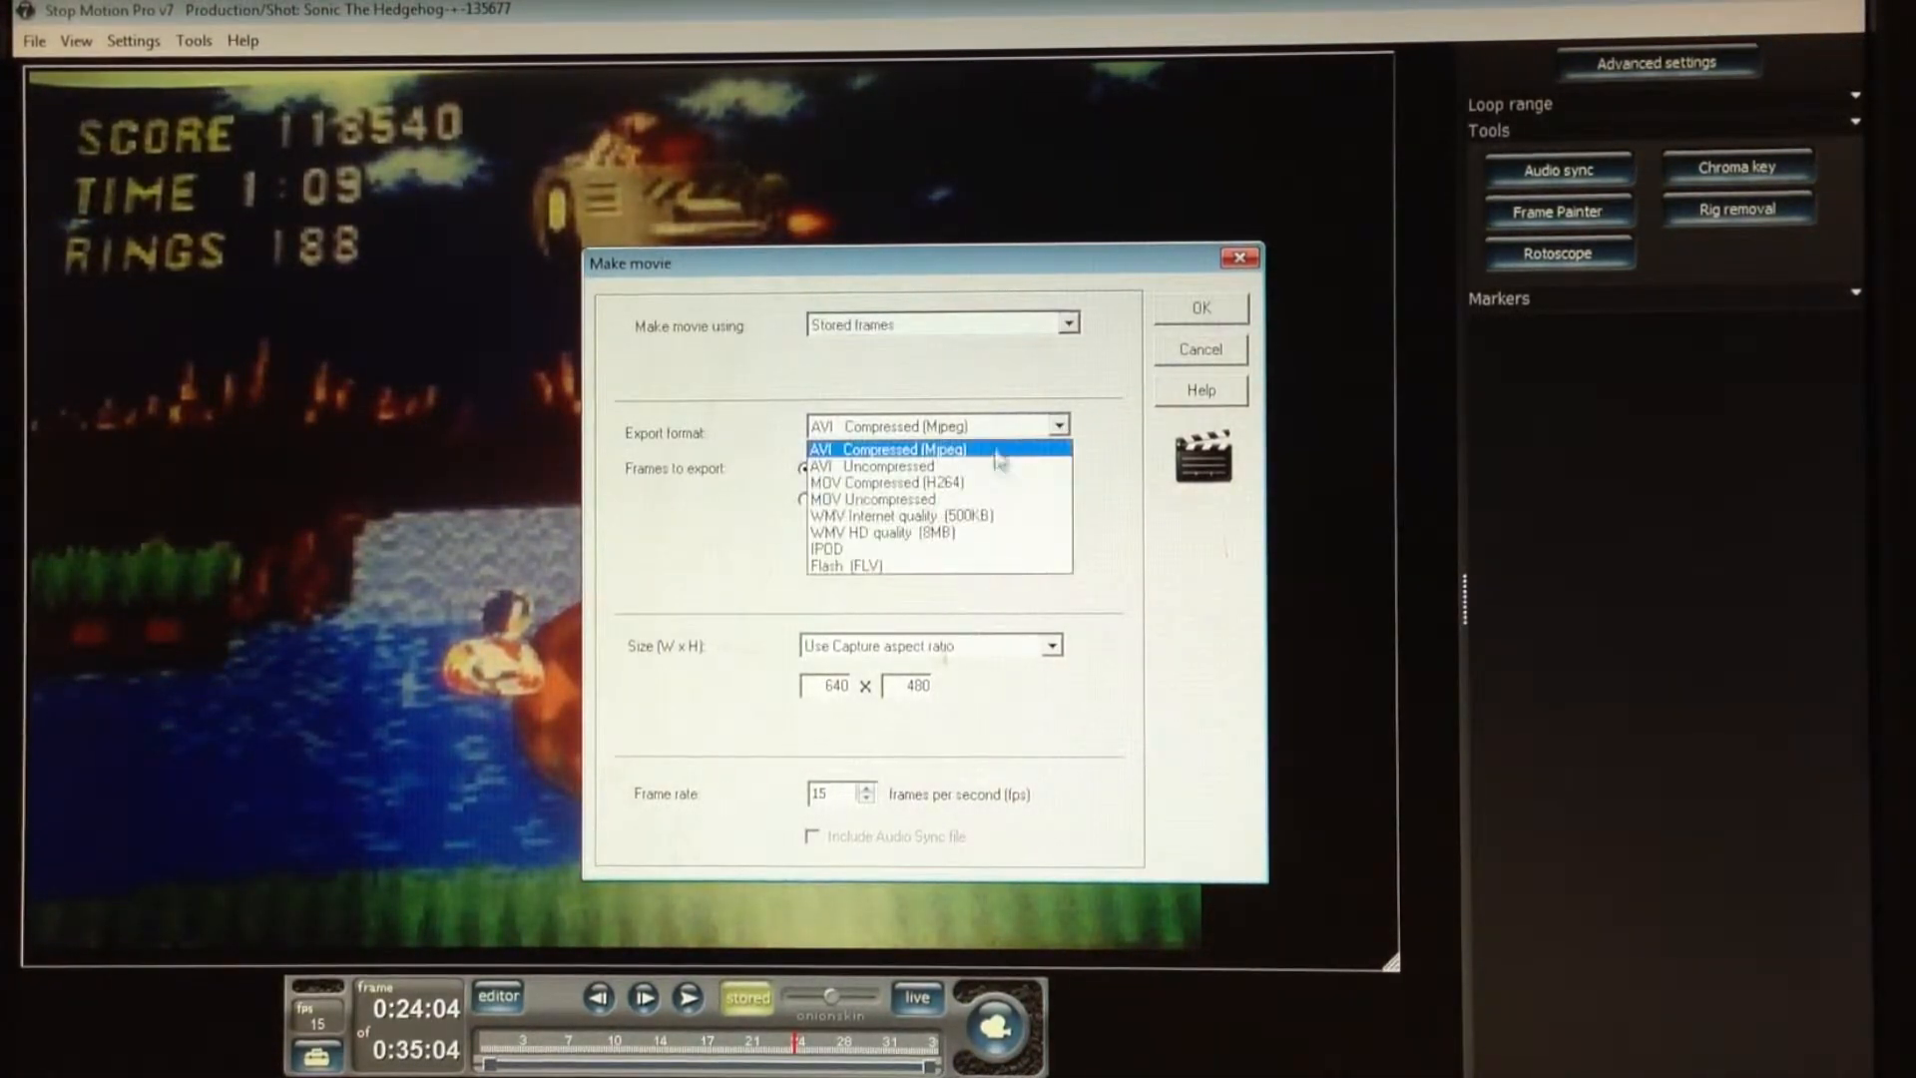
click(890, 450)
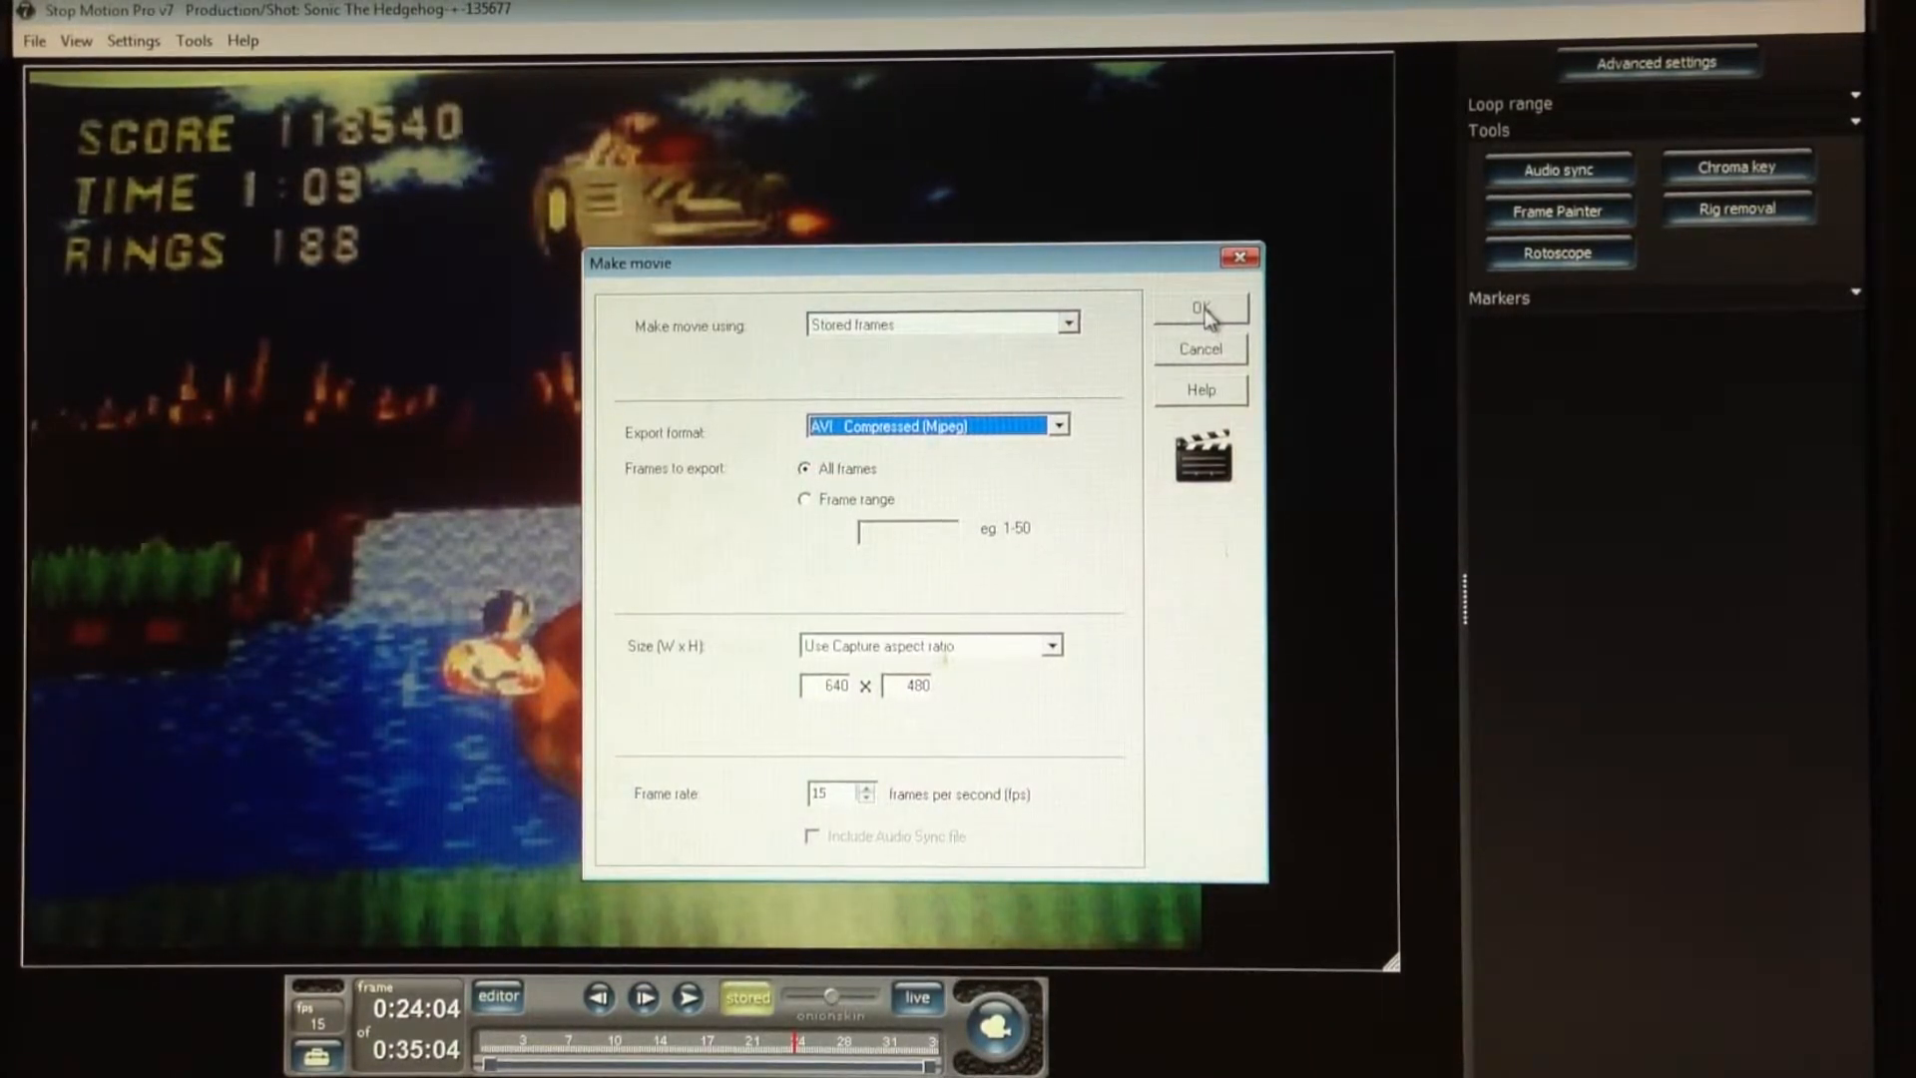
Save the movie as 'Movie - no sound', replacing the existing AVI file
click(1199, 307)
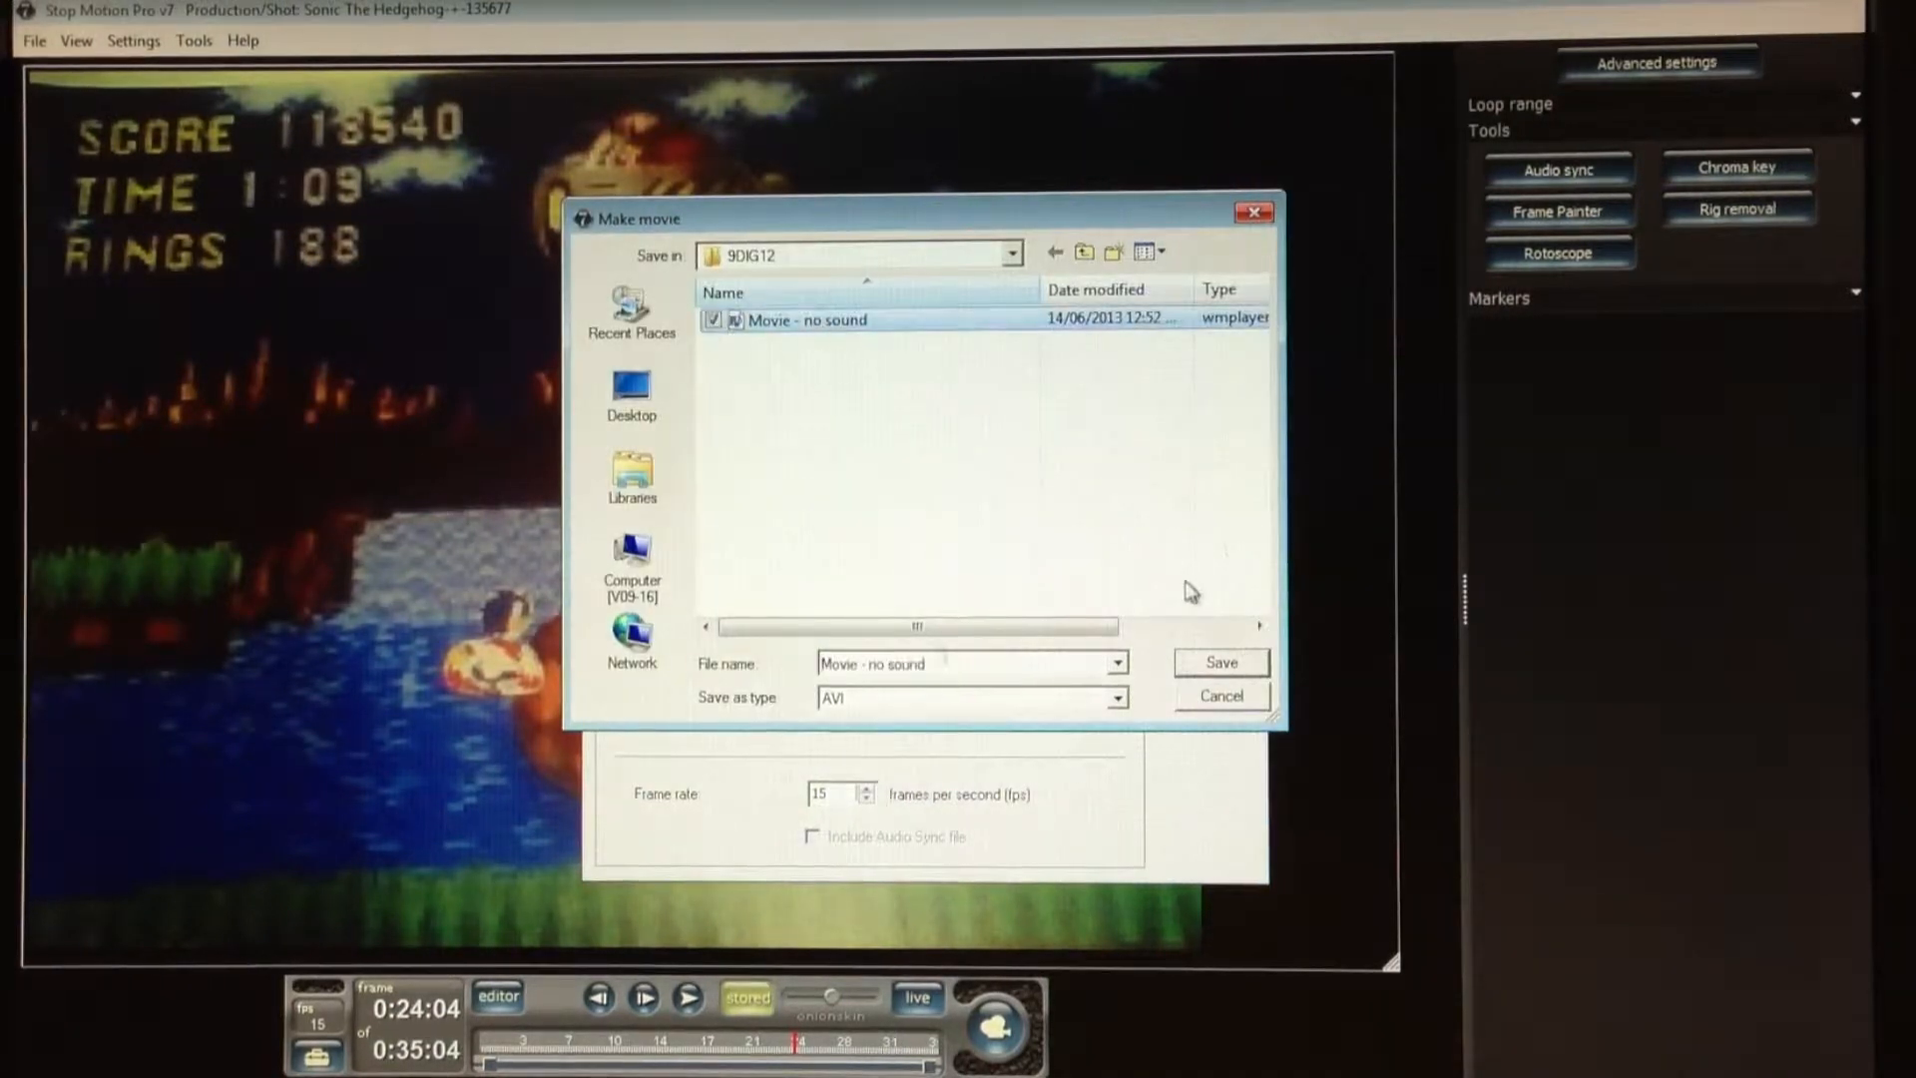
click(1218, 662)
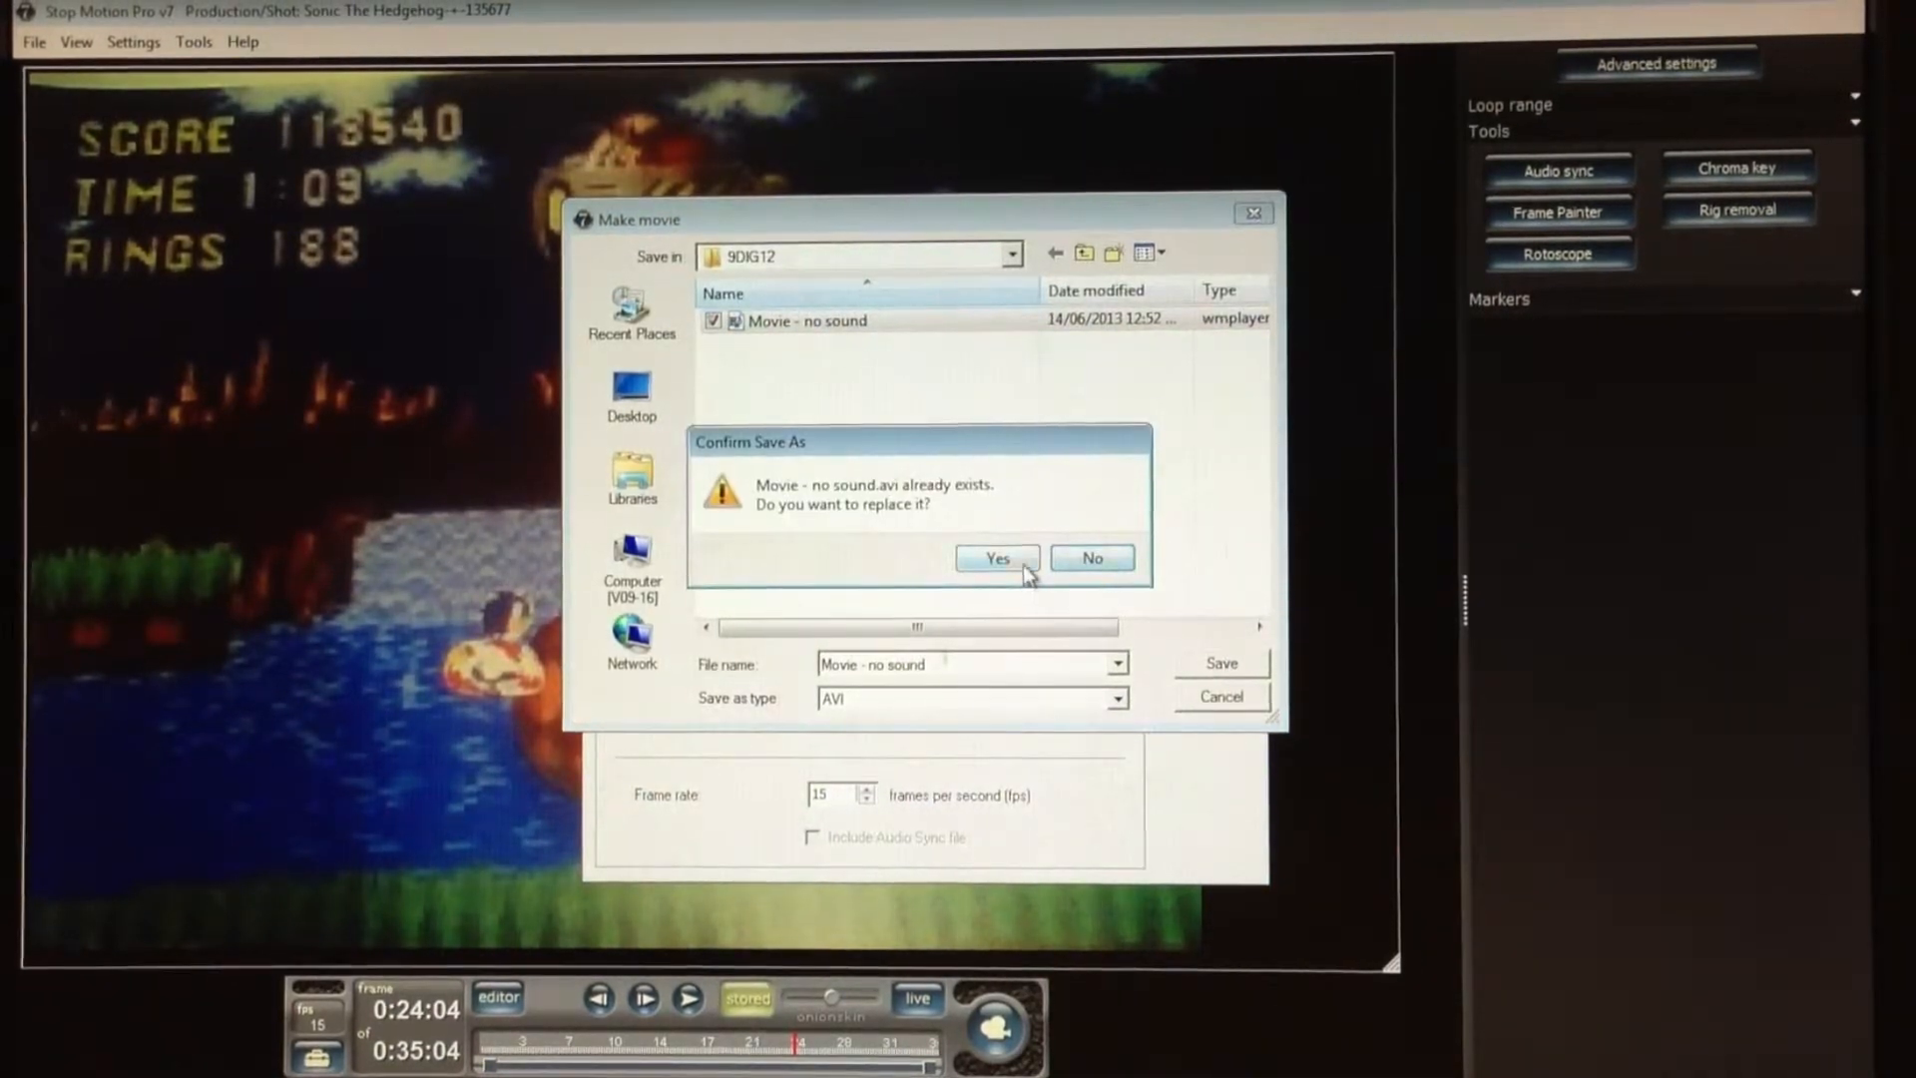
click(998, 557)
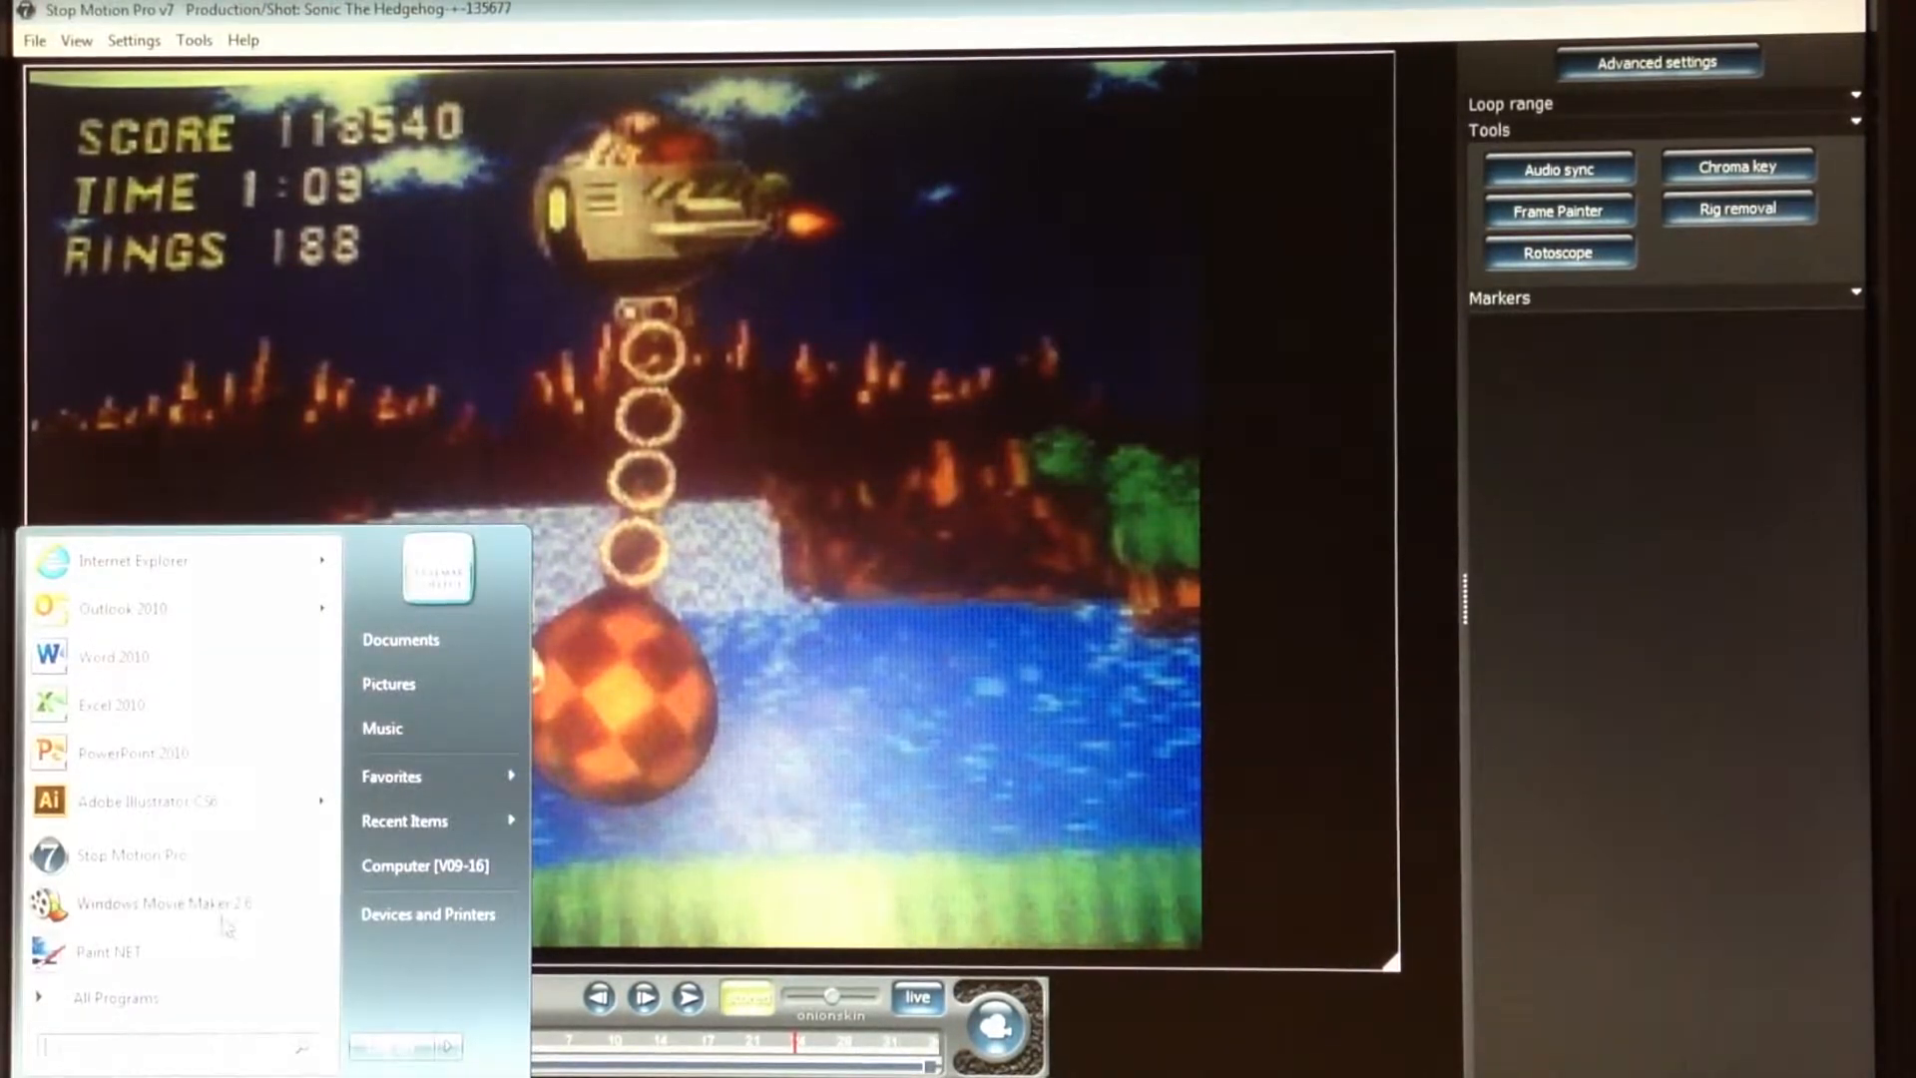
Launch Windows Movie Maker 2.6, dismissing the audio hardware error and relaunching it
click(160, 902)
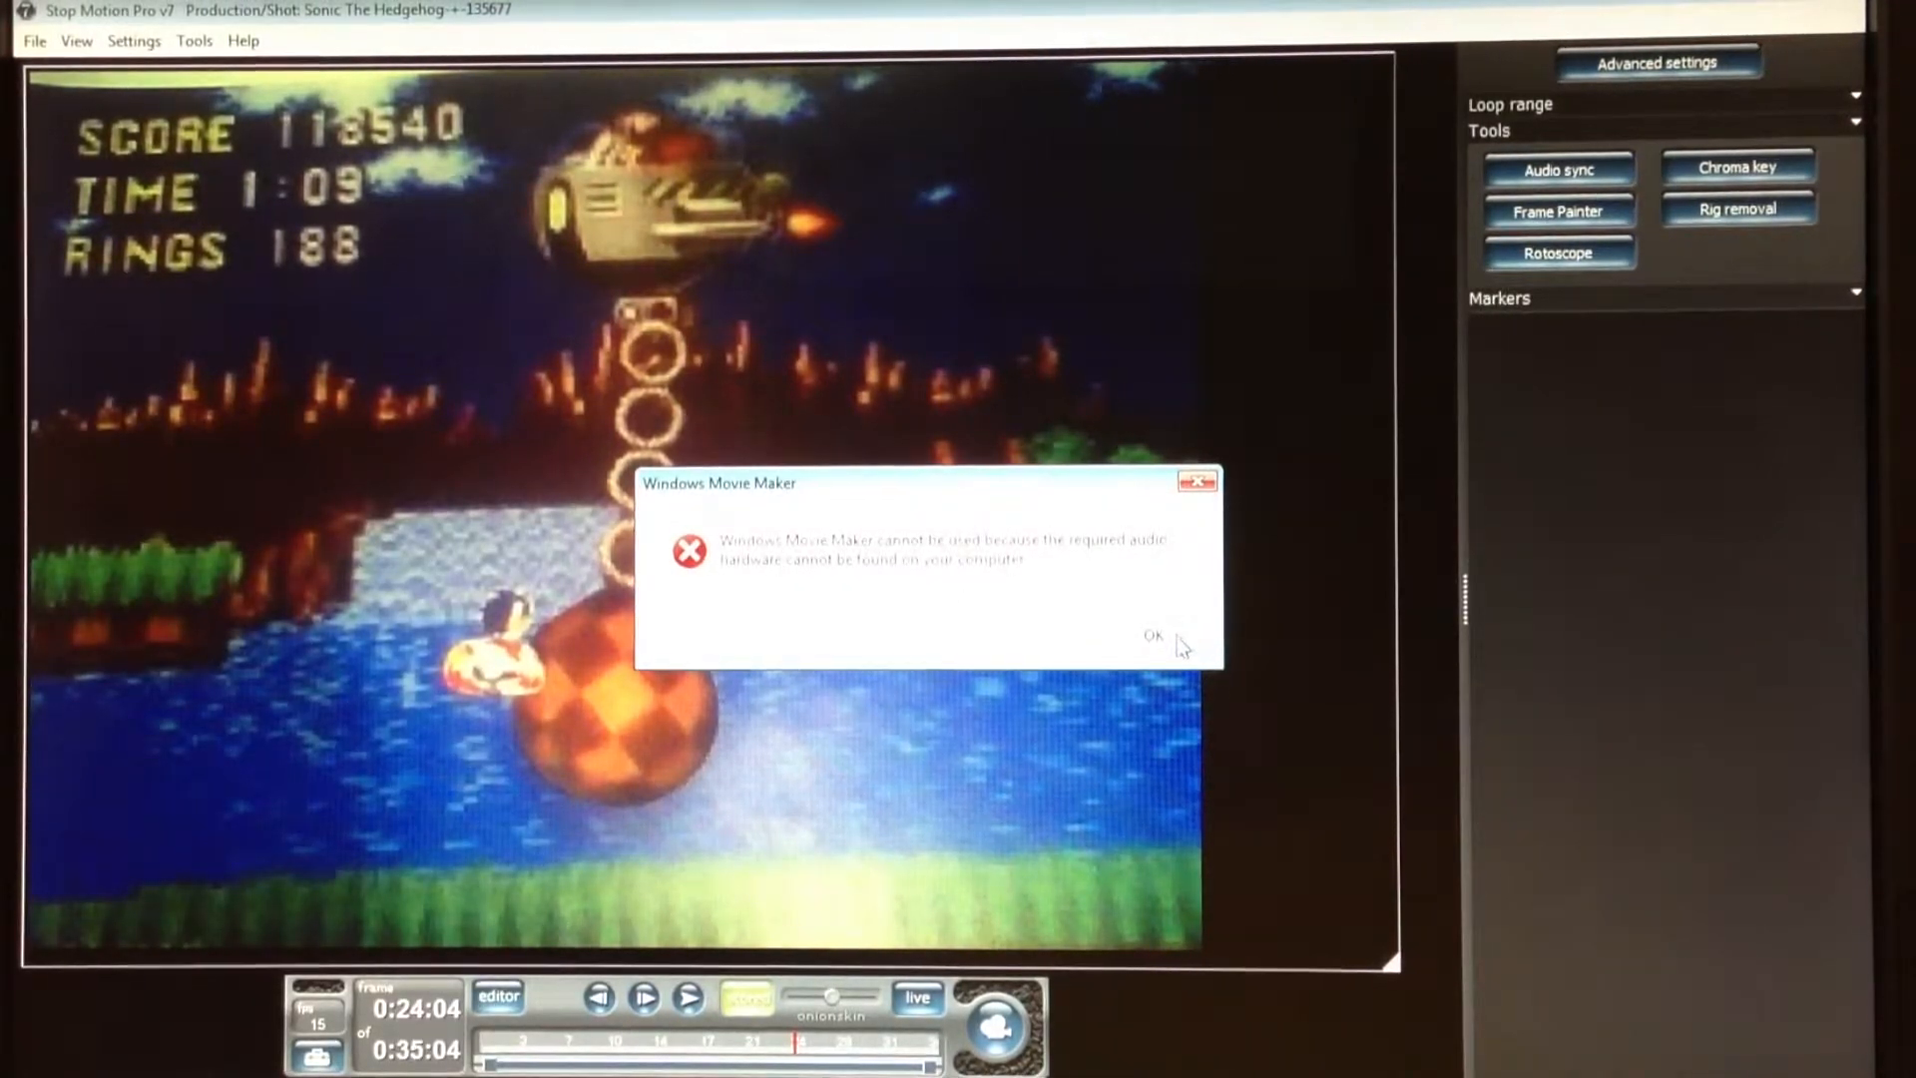
click(1152, 635)
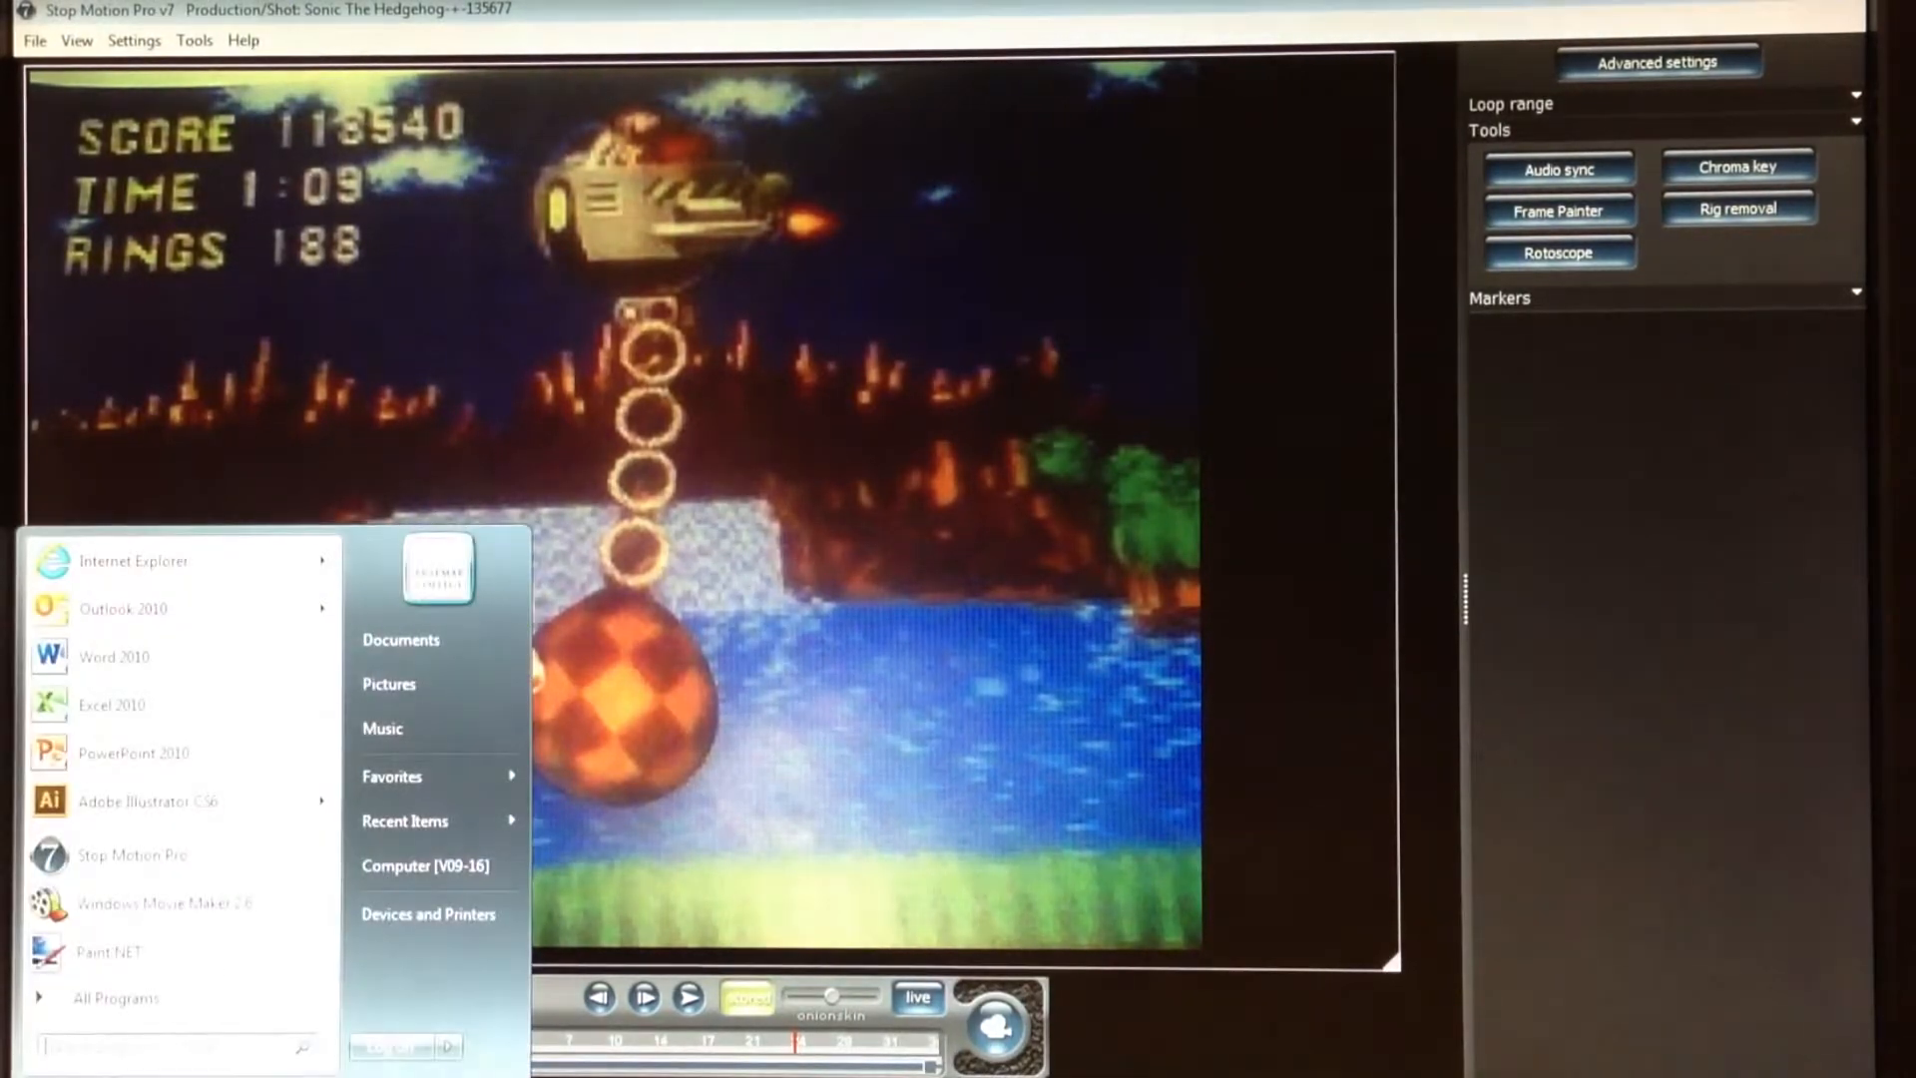
click(153, 902)
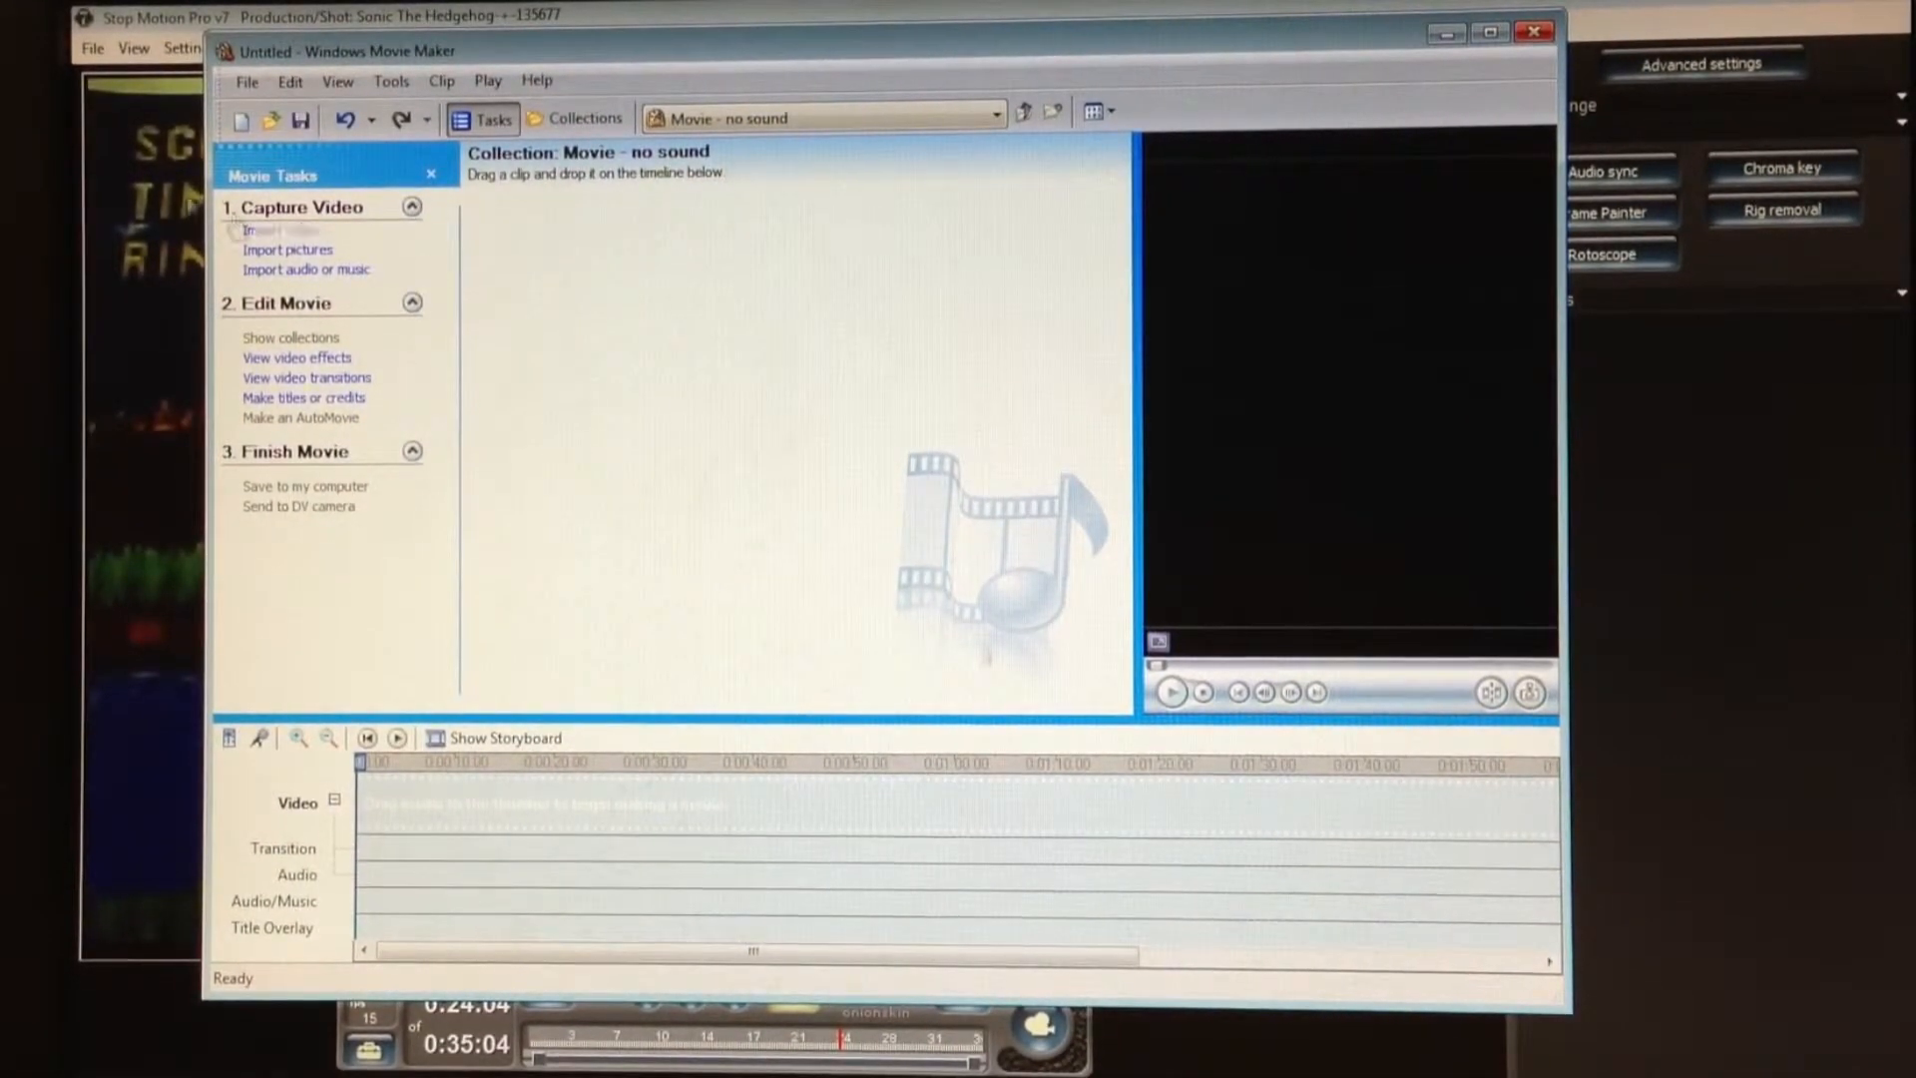
mouse_move(280, 229)
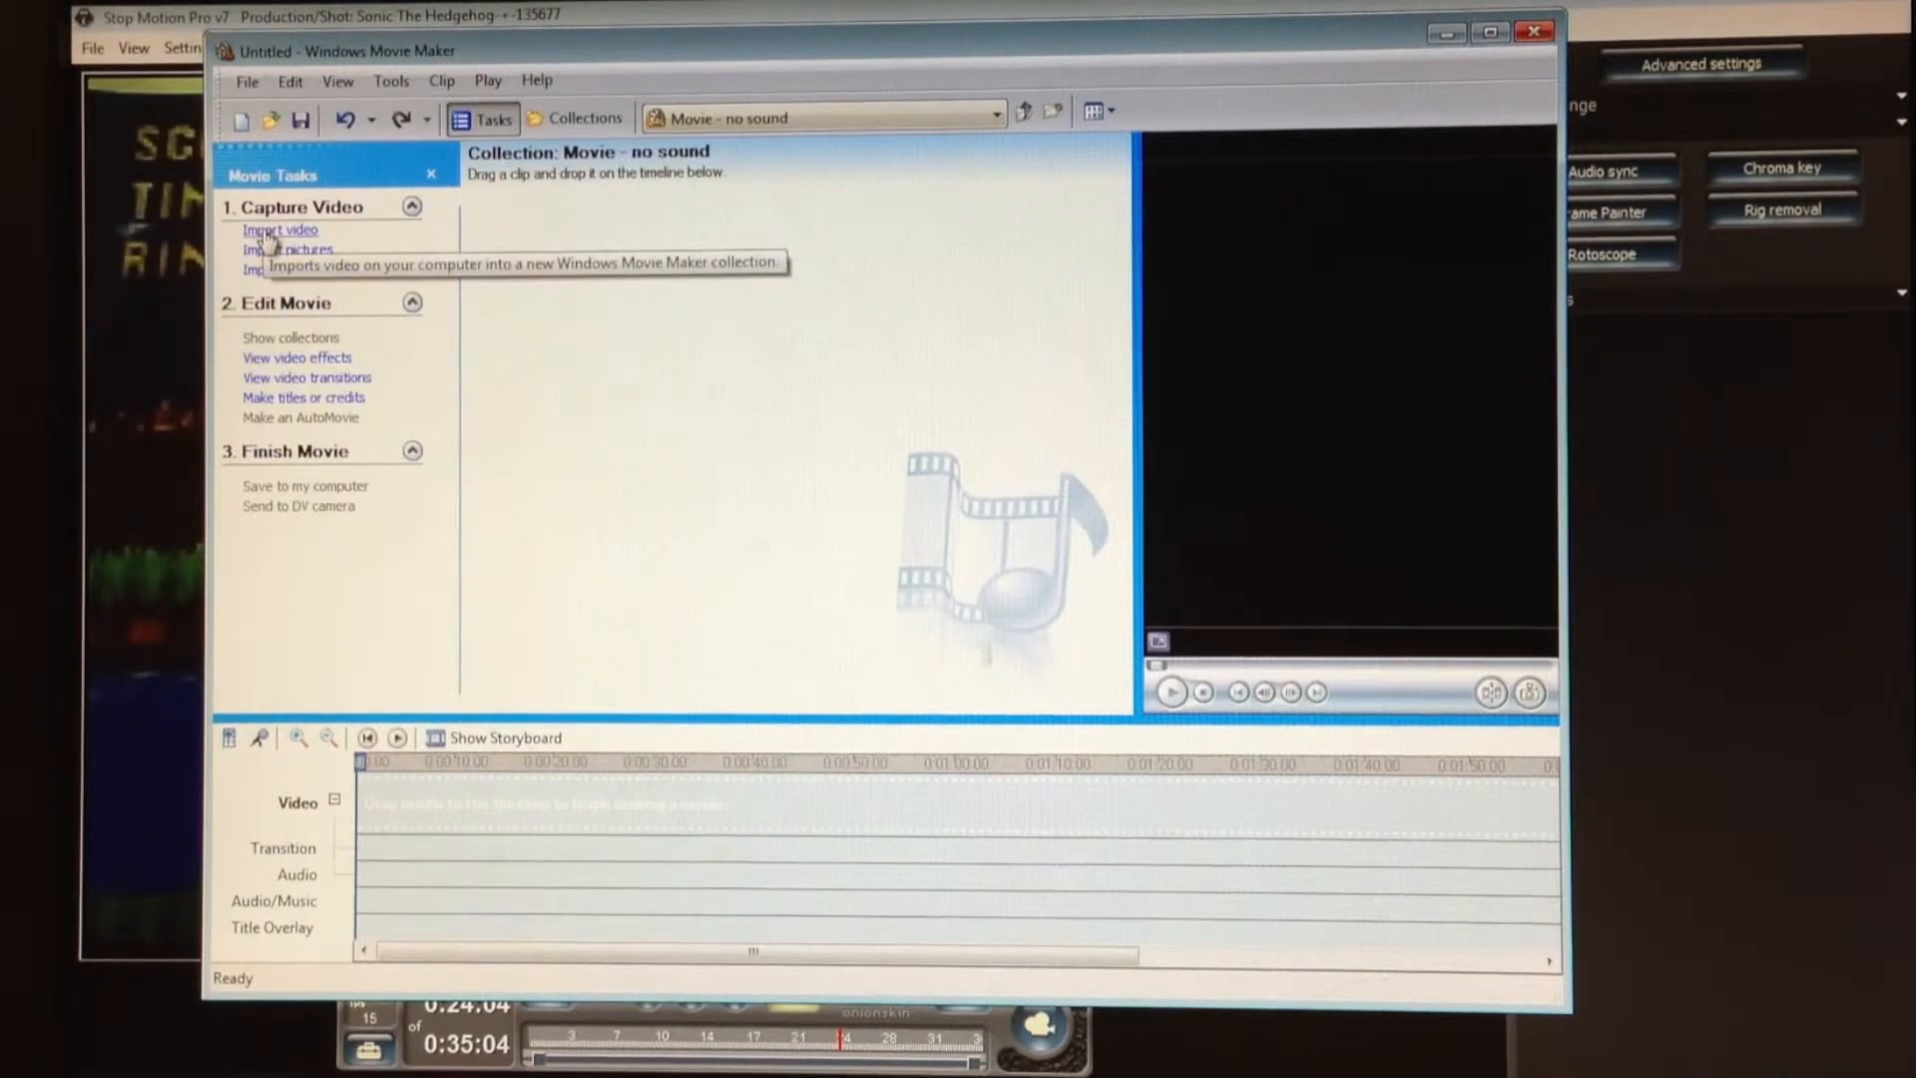
mouse_move(307, 249)
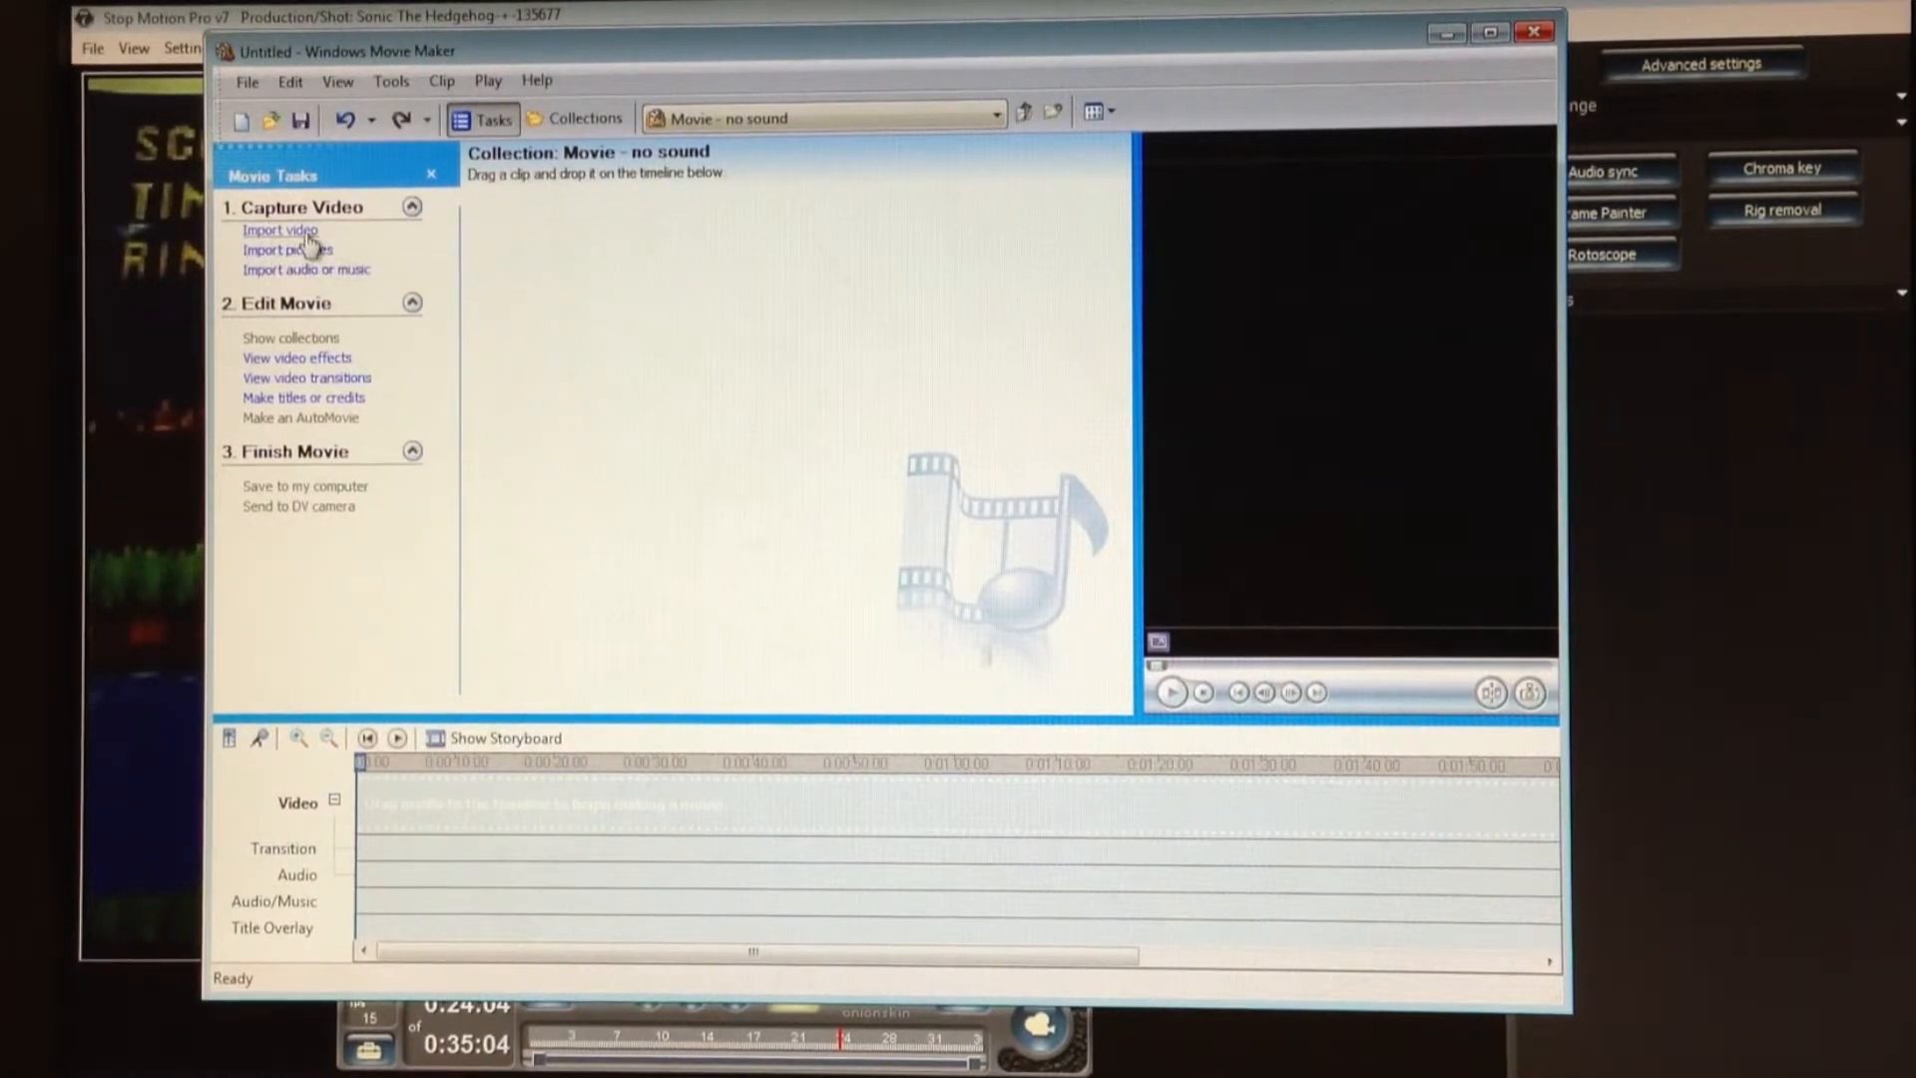
Import the 'Movie - no sound' video into the collection and clear the clip selection
click(280, 230)
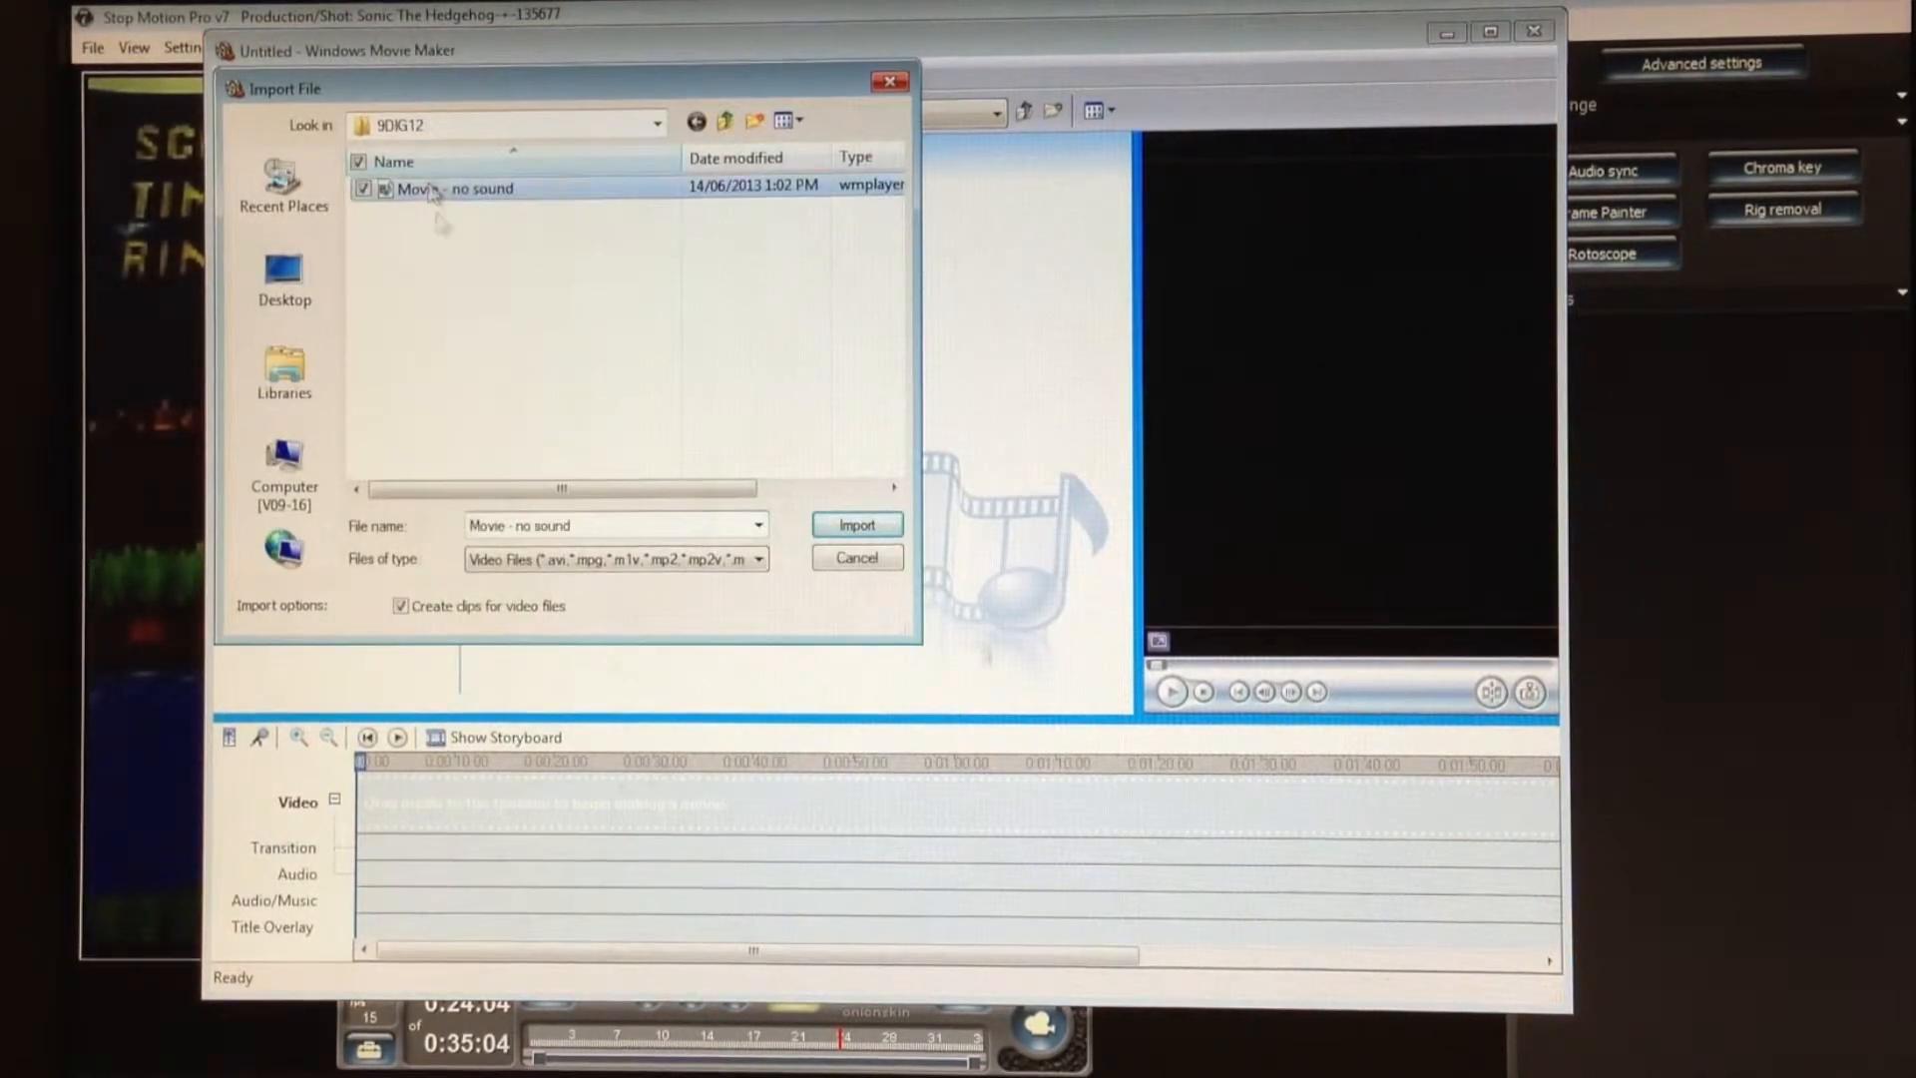
click(856, 525)
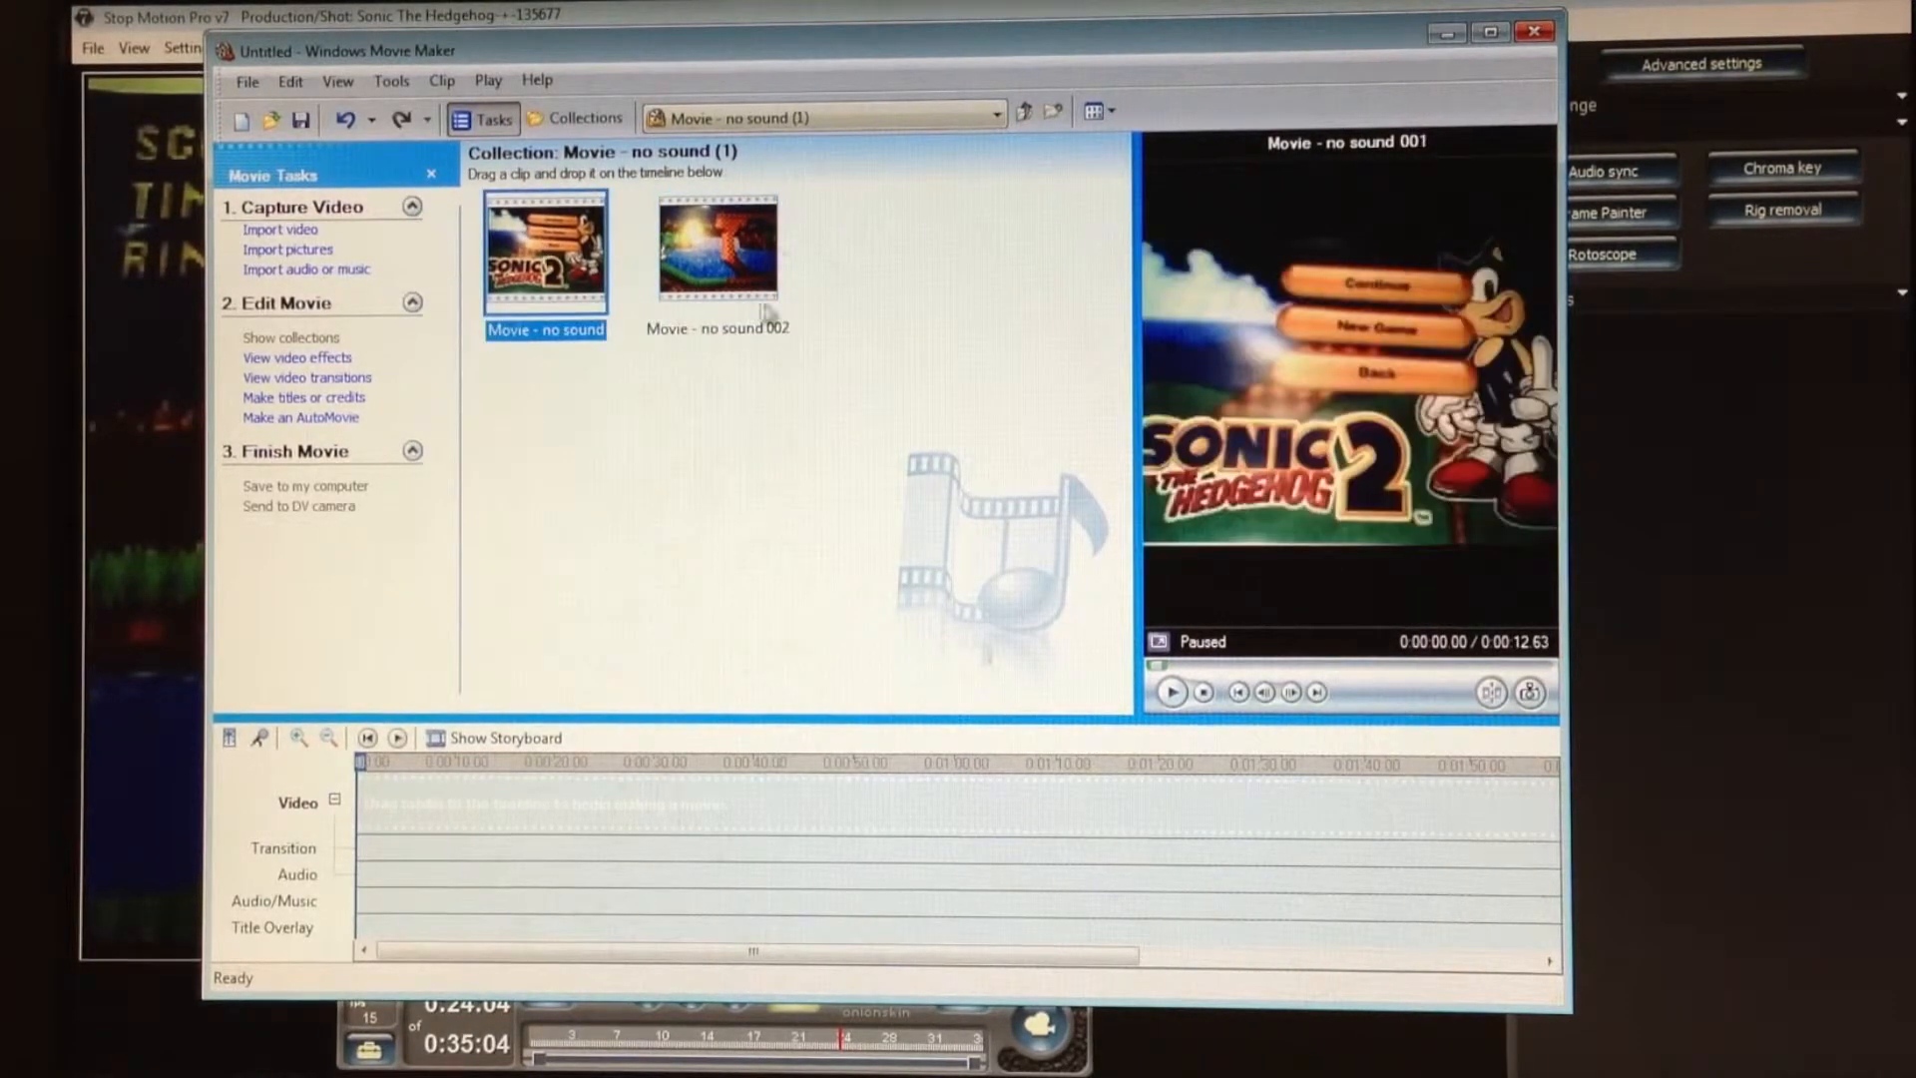
click(938, 258)
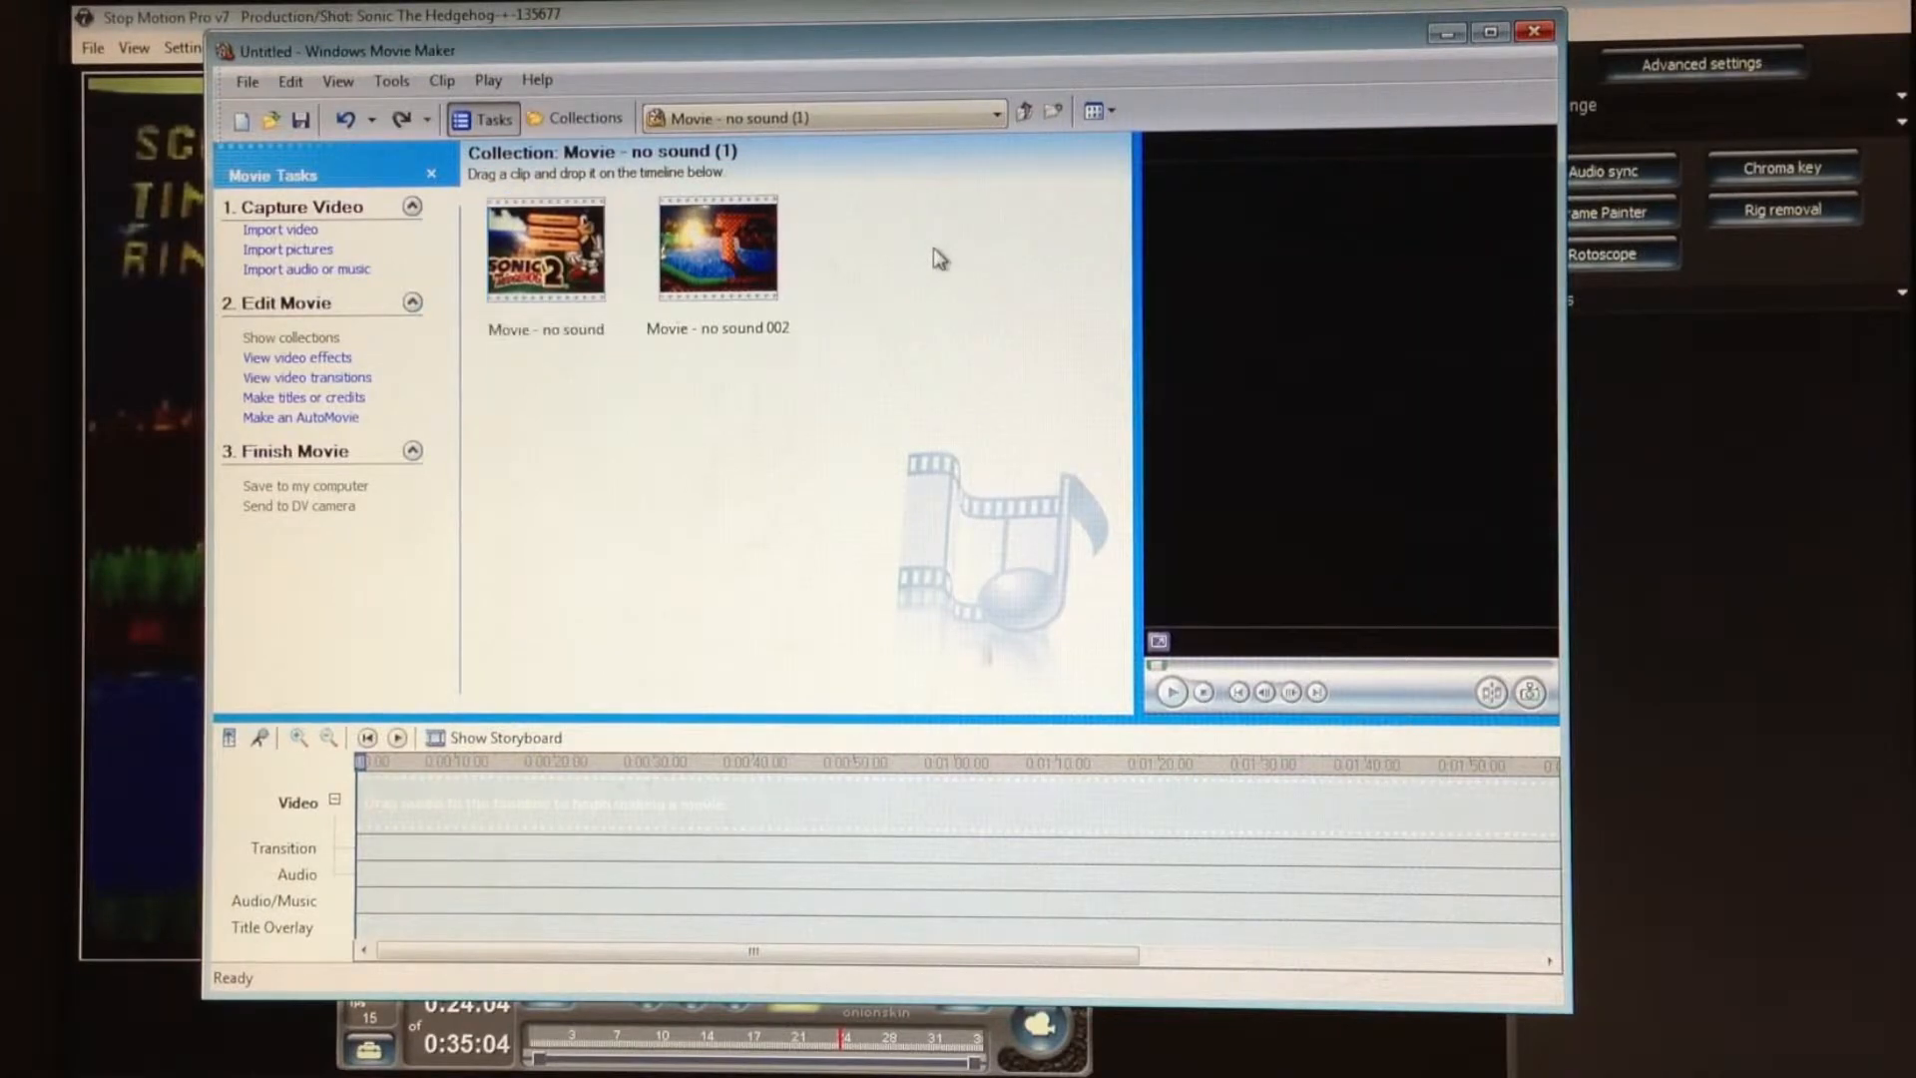
Drag the 'Movie - no sound' clips from the collection onto the Video track
click(545, 248)
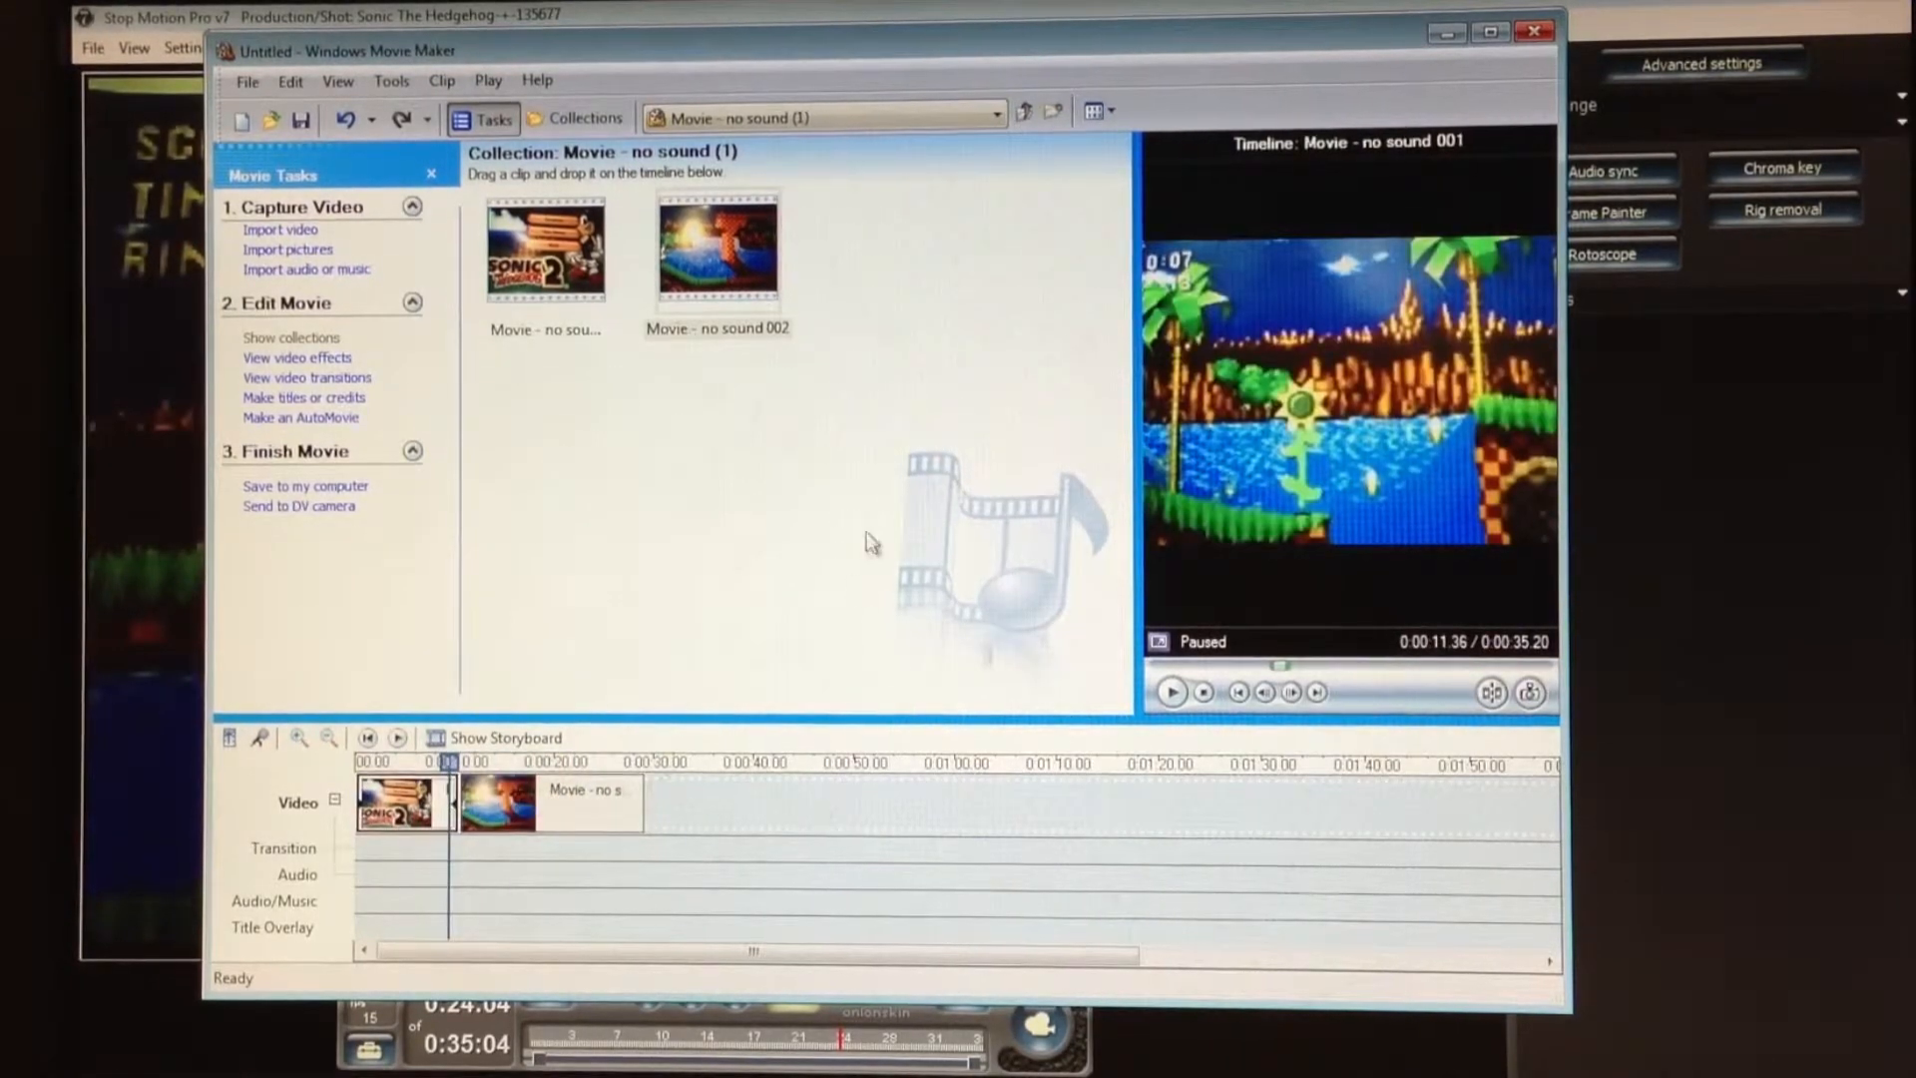
mouse_move(1357, 300)
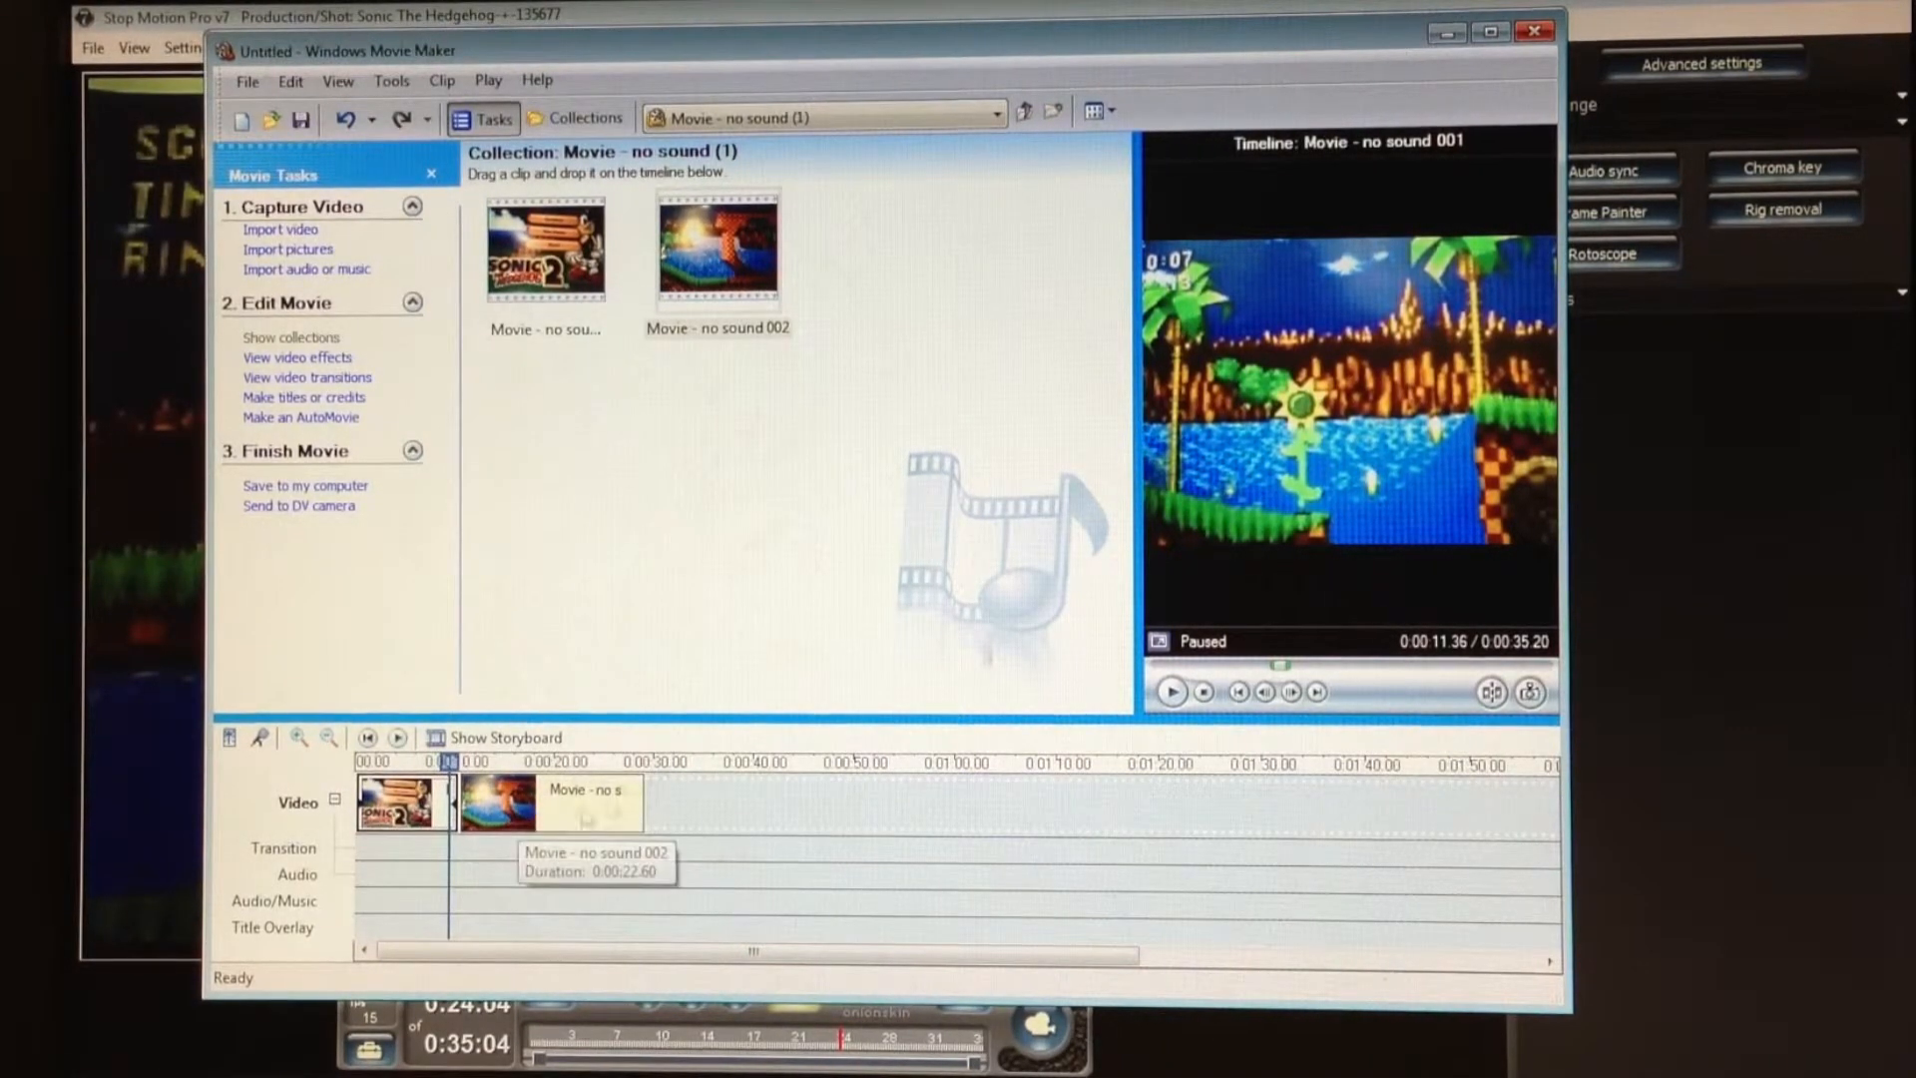
mouse_move(805, 782)
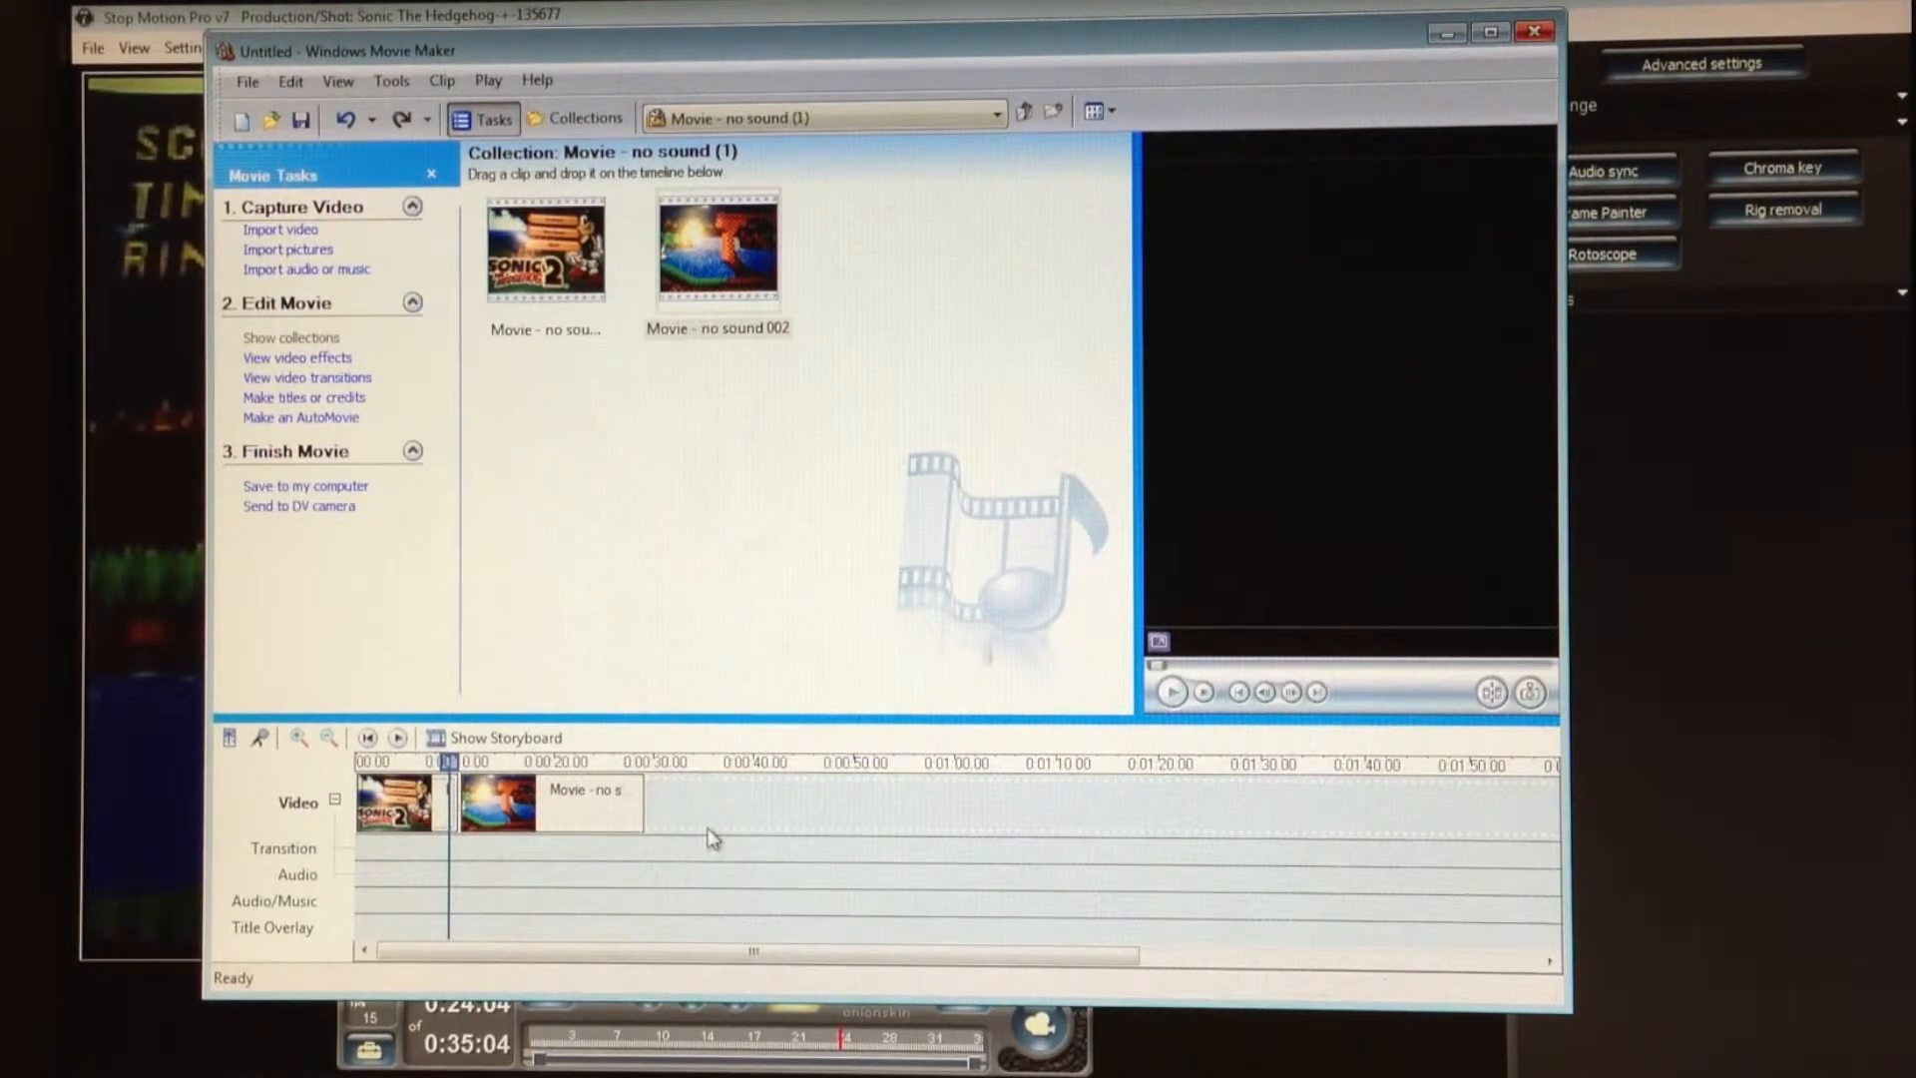
mouse_move(710, 836)
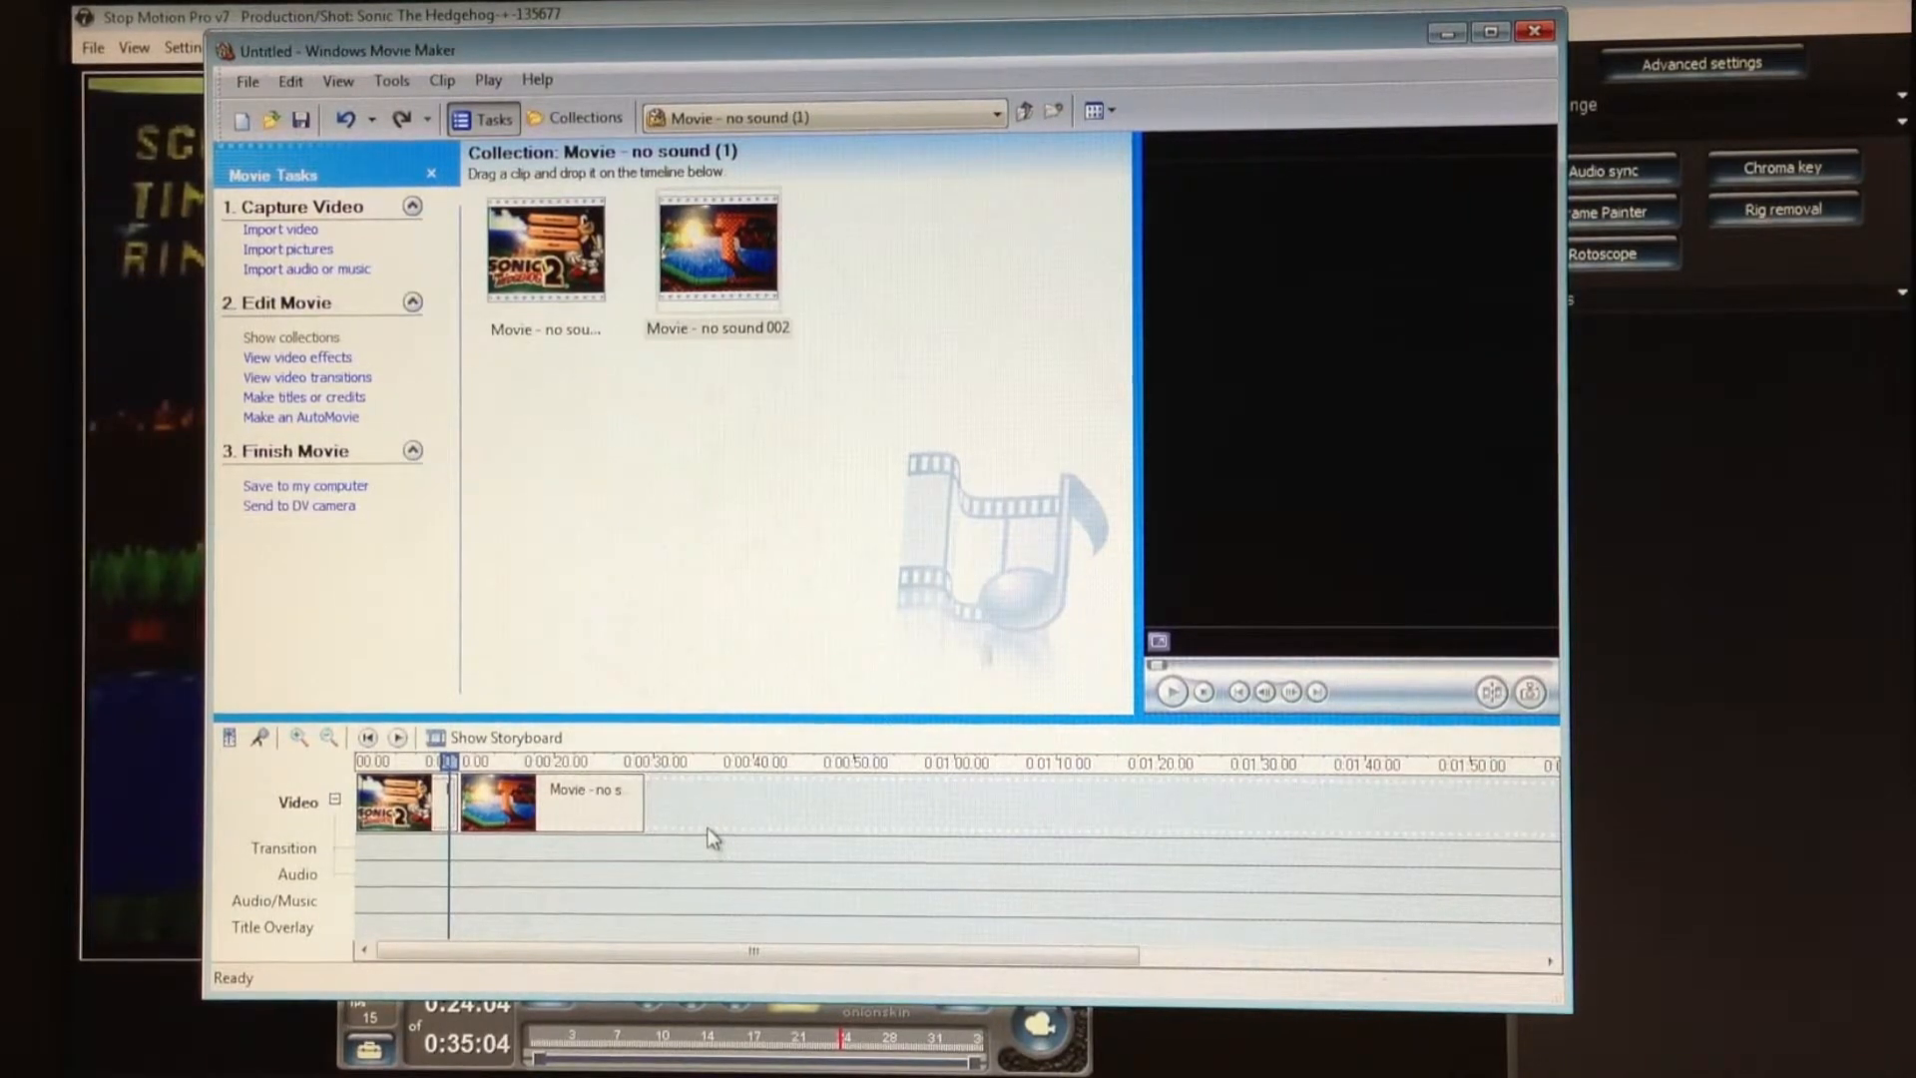
mouse_move(1104, 635)
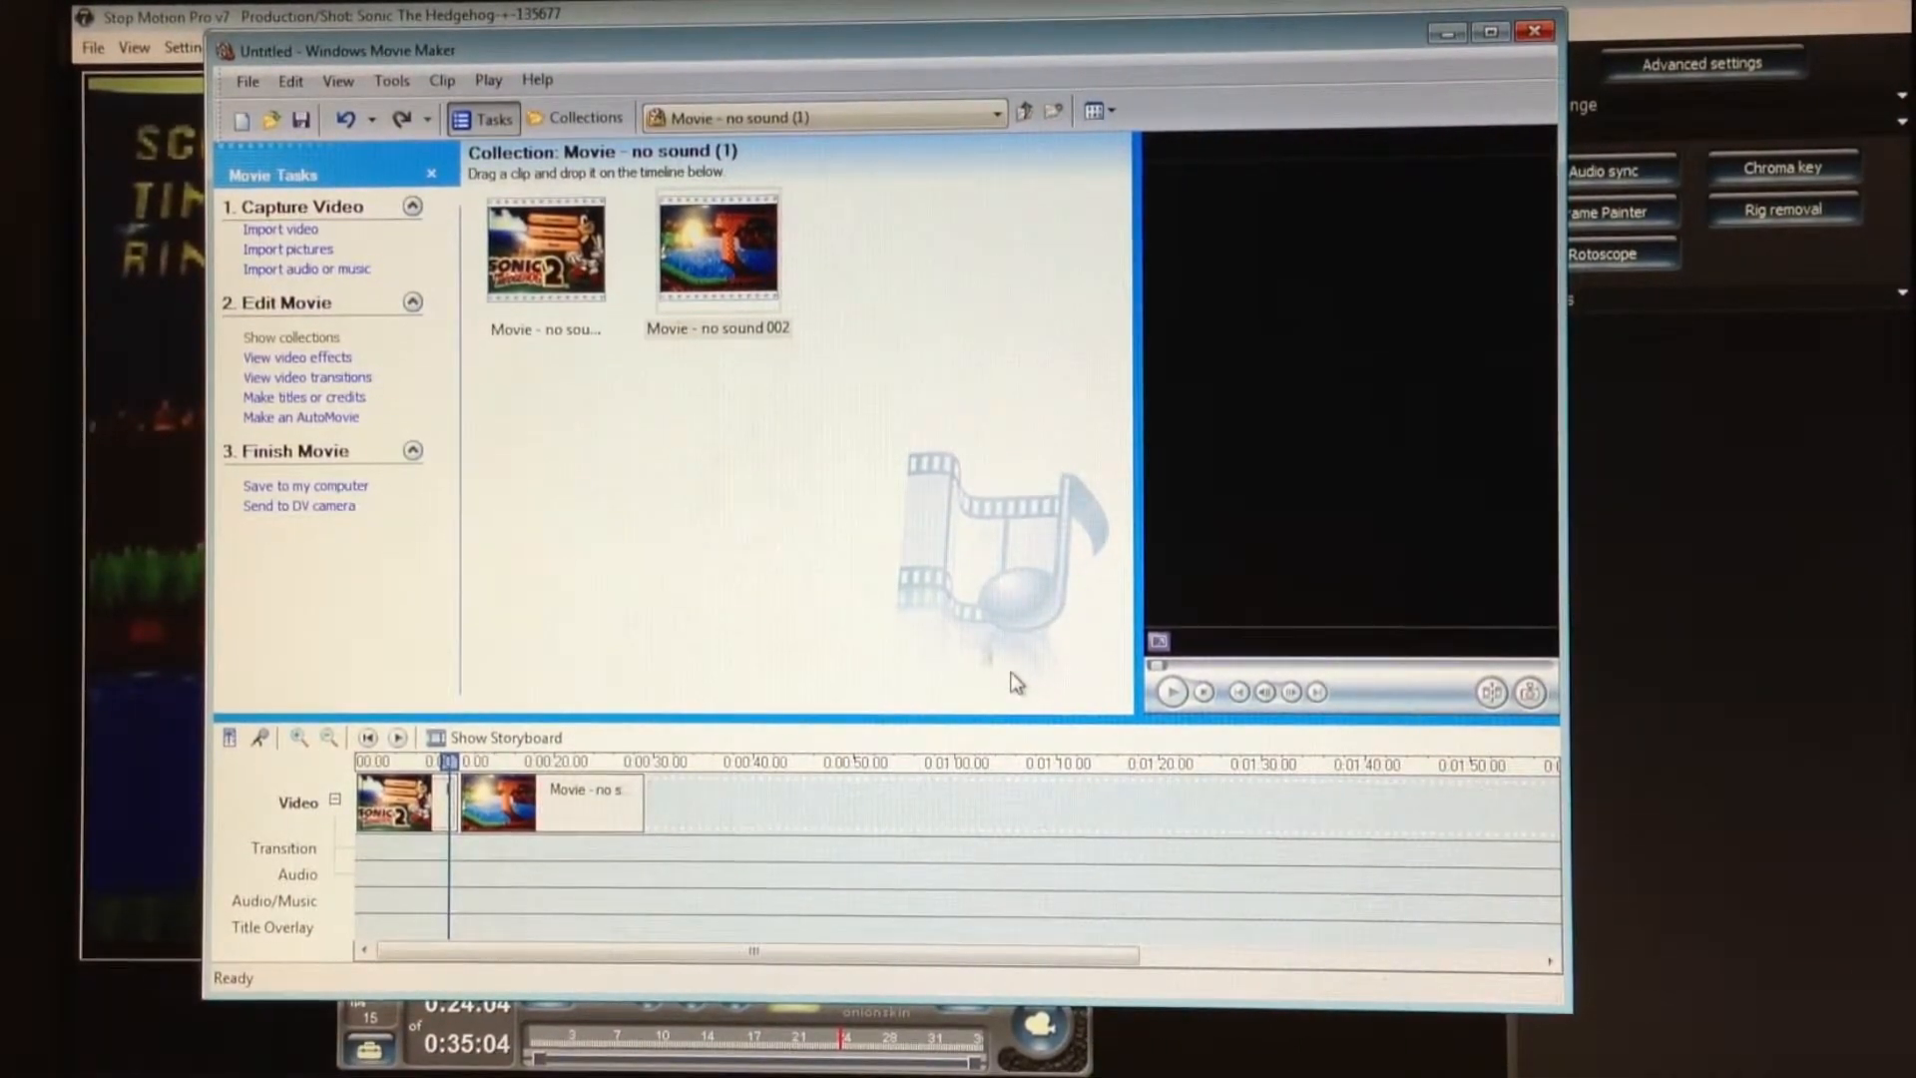
mouse_move(453, 760)
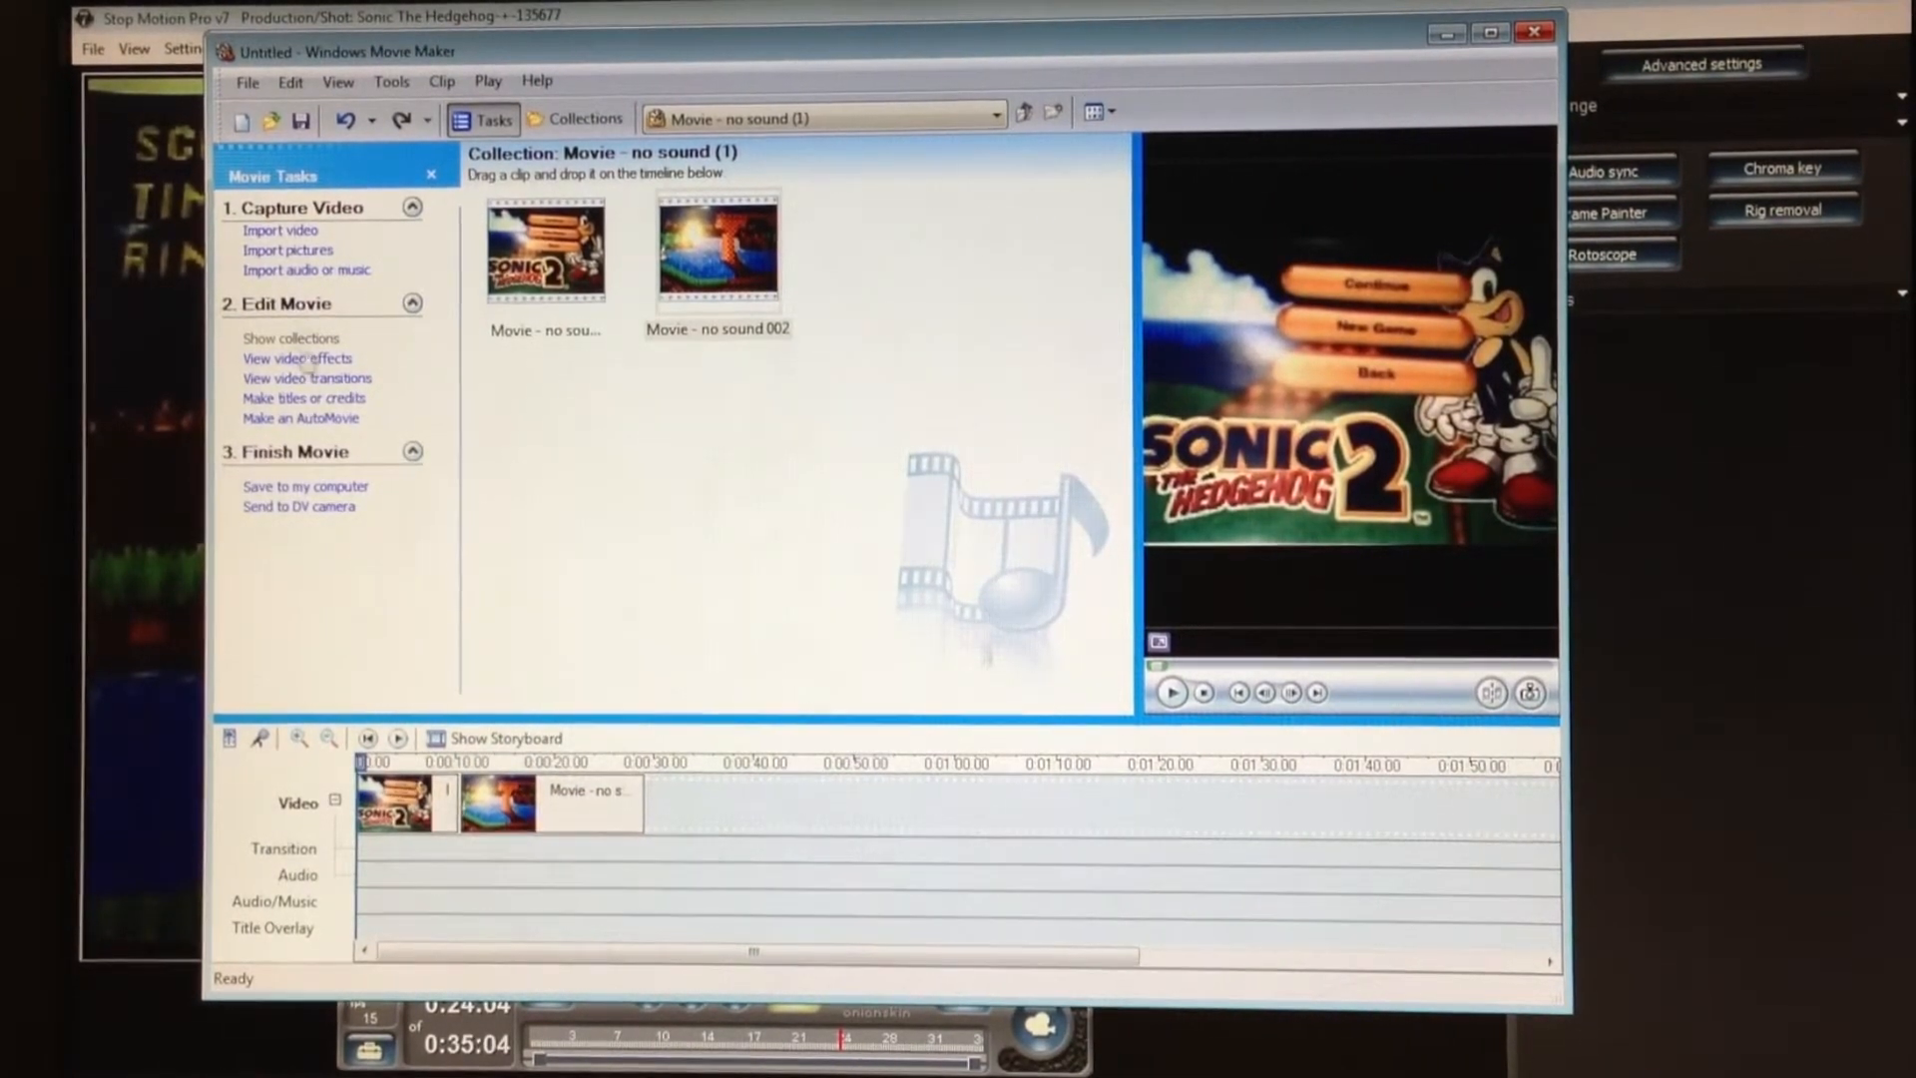
Import the Leslie Gore song for the Audio/Music track
click(307, 269)
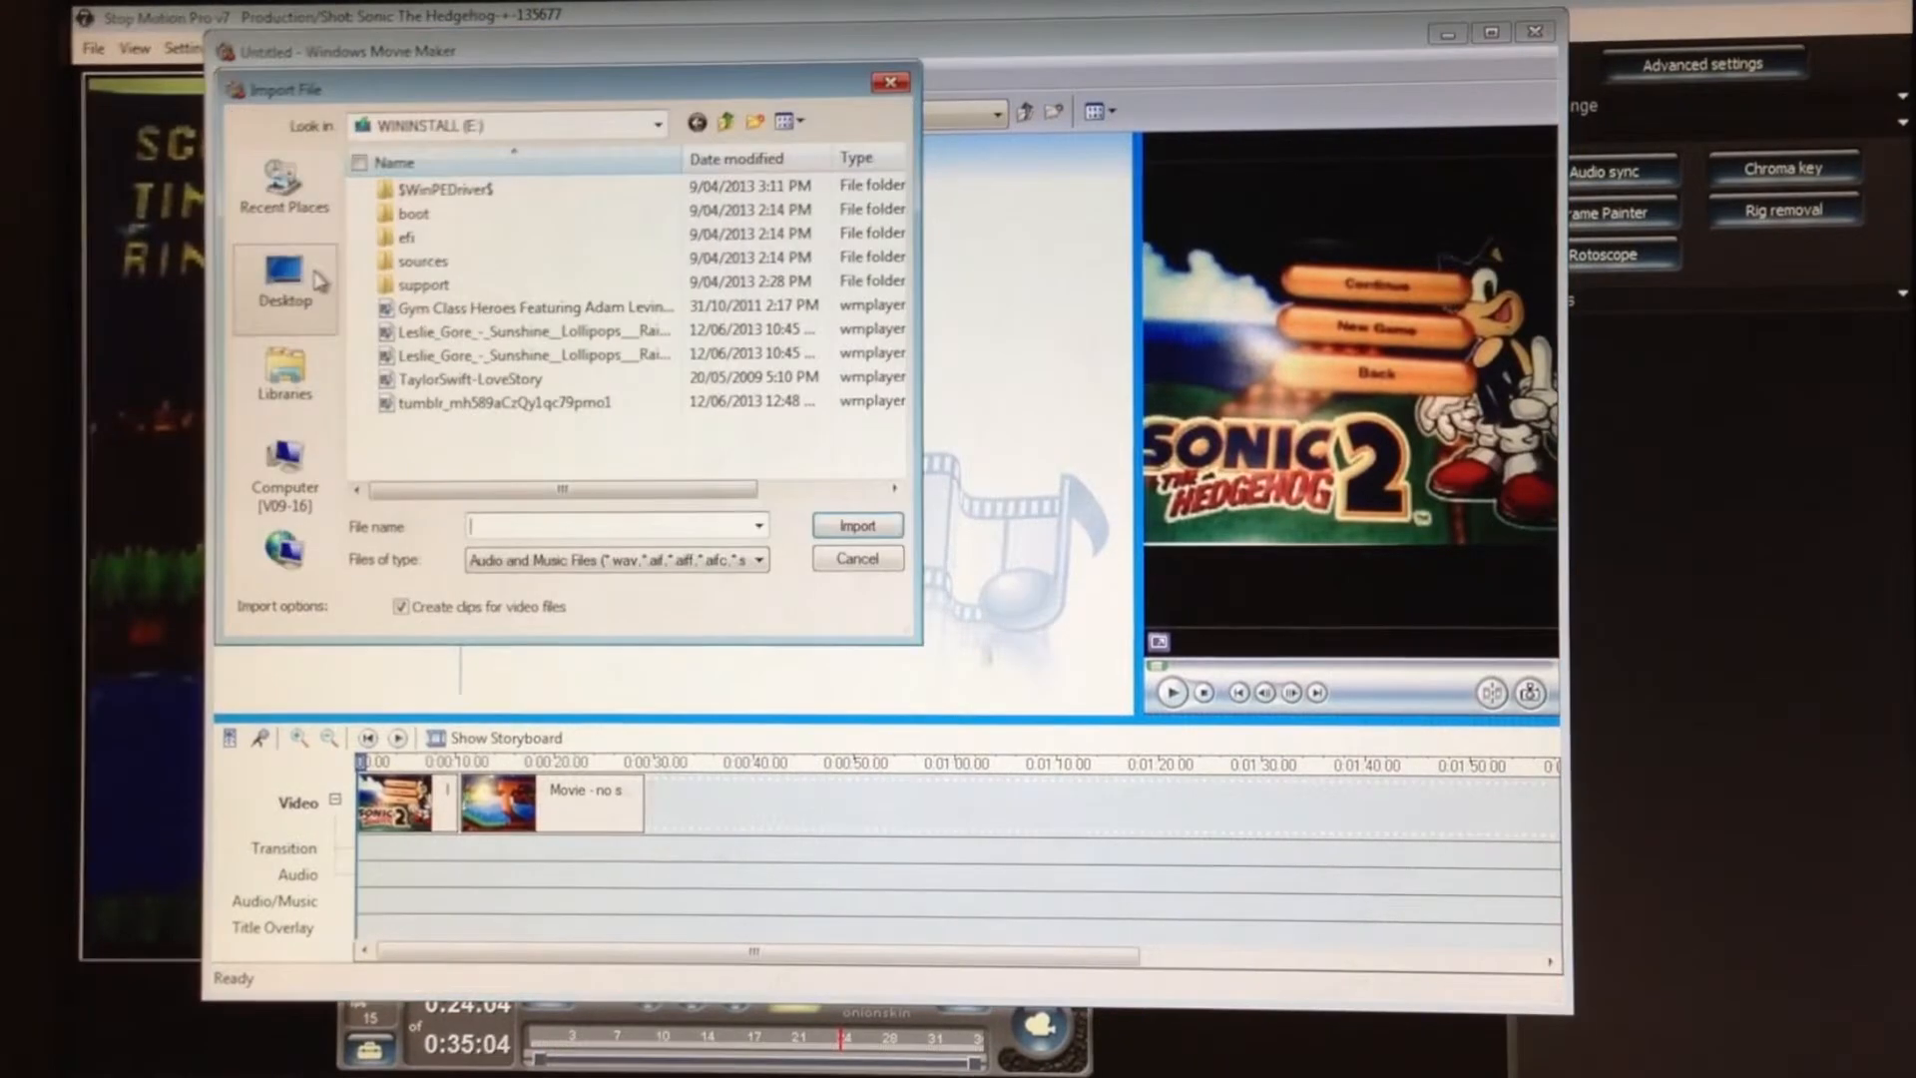
click(856, 525)
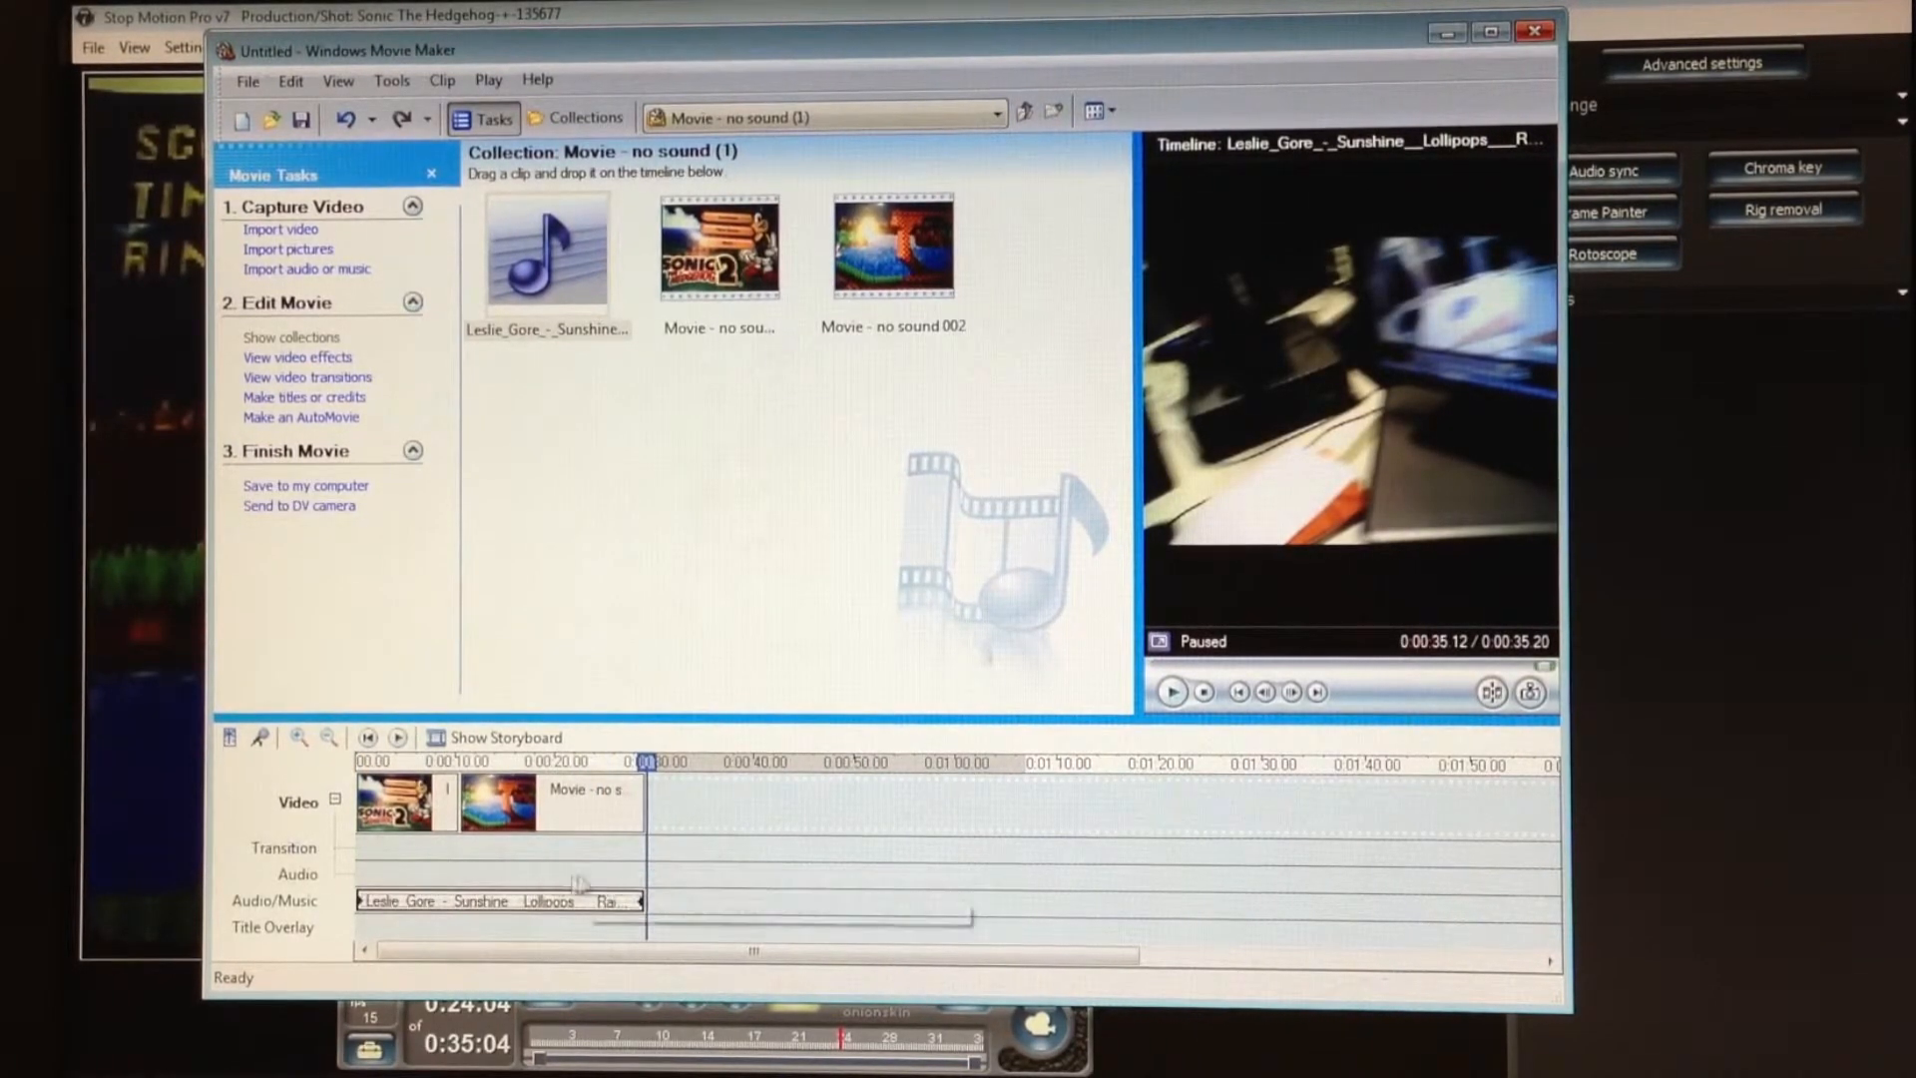
click(499, 760)
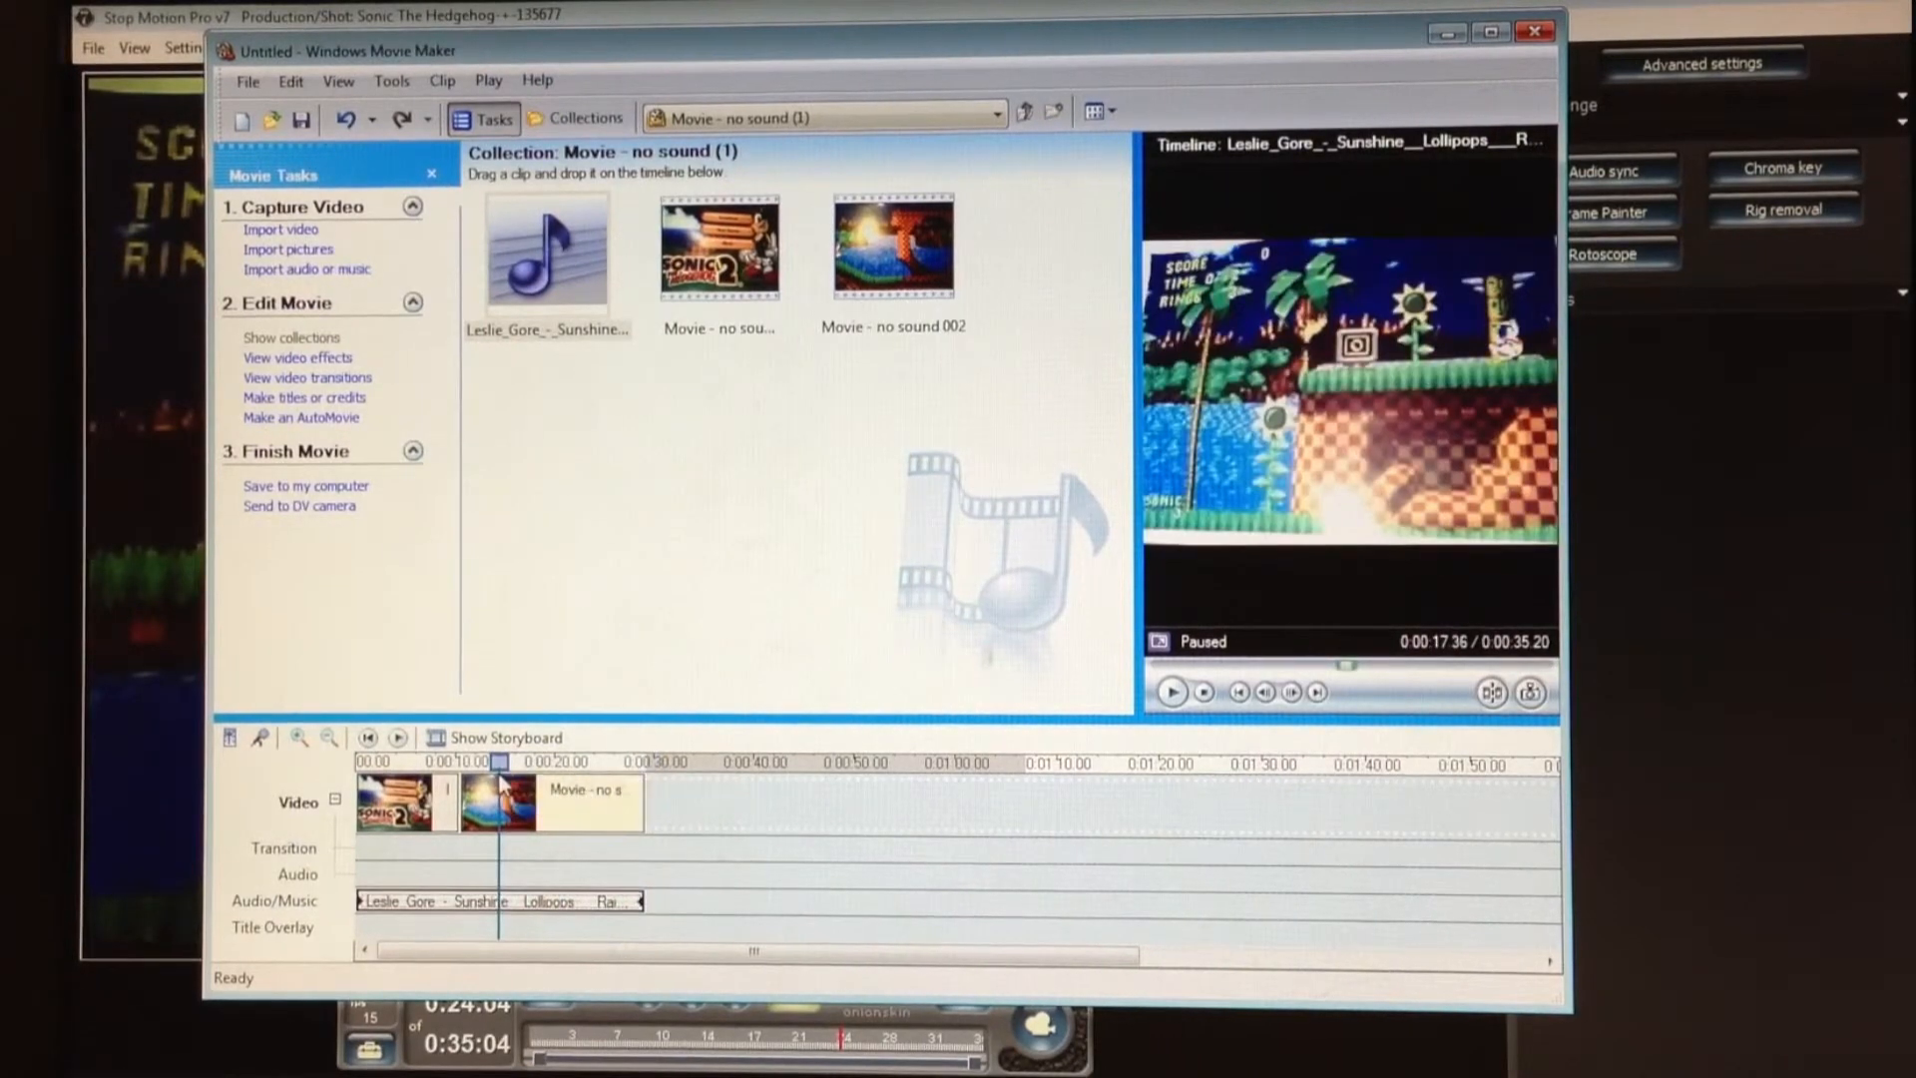
click(1169, 693)
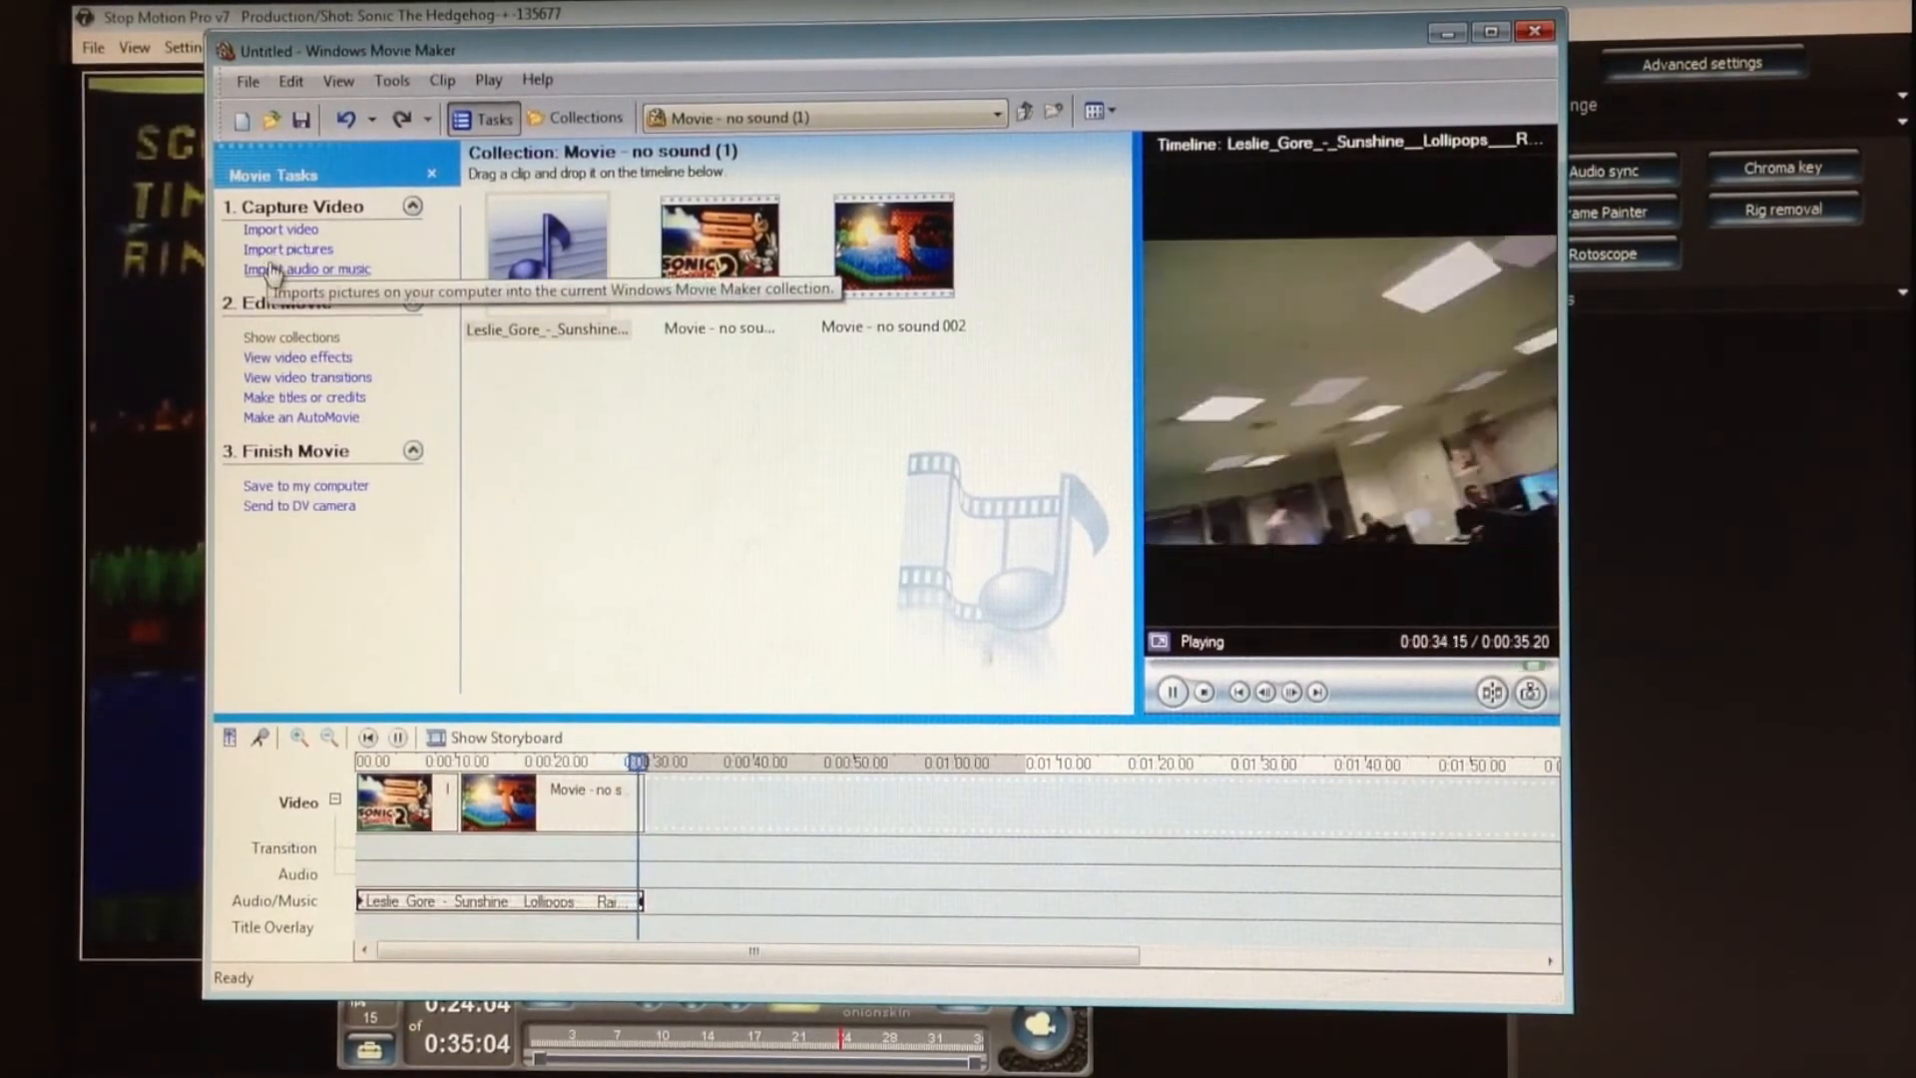
click(1169, 693)
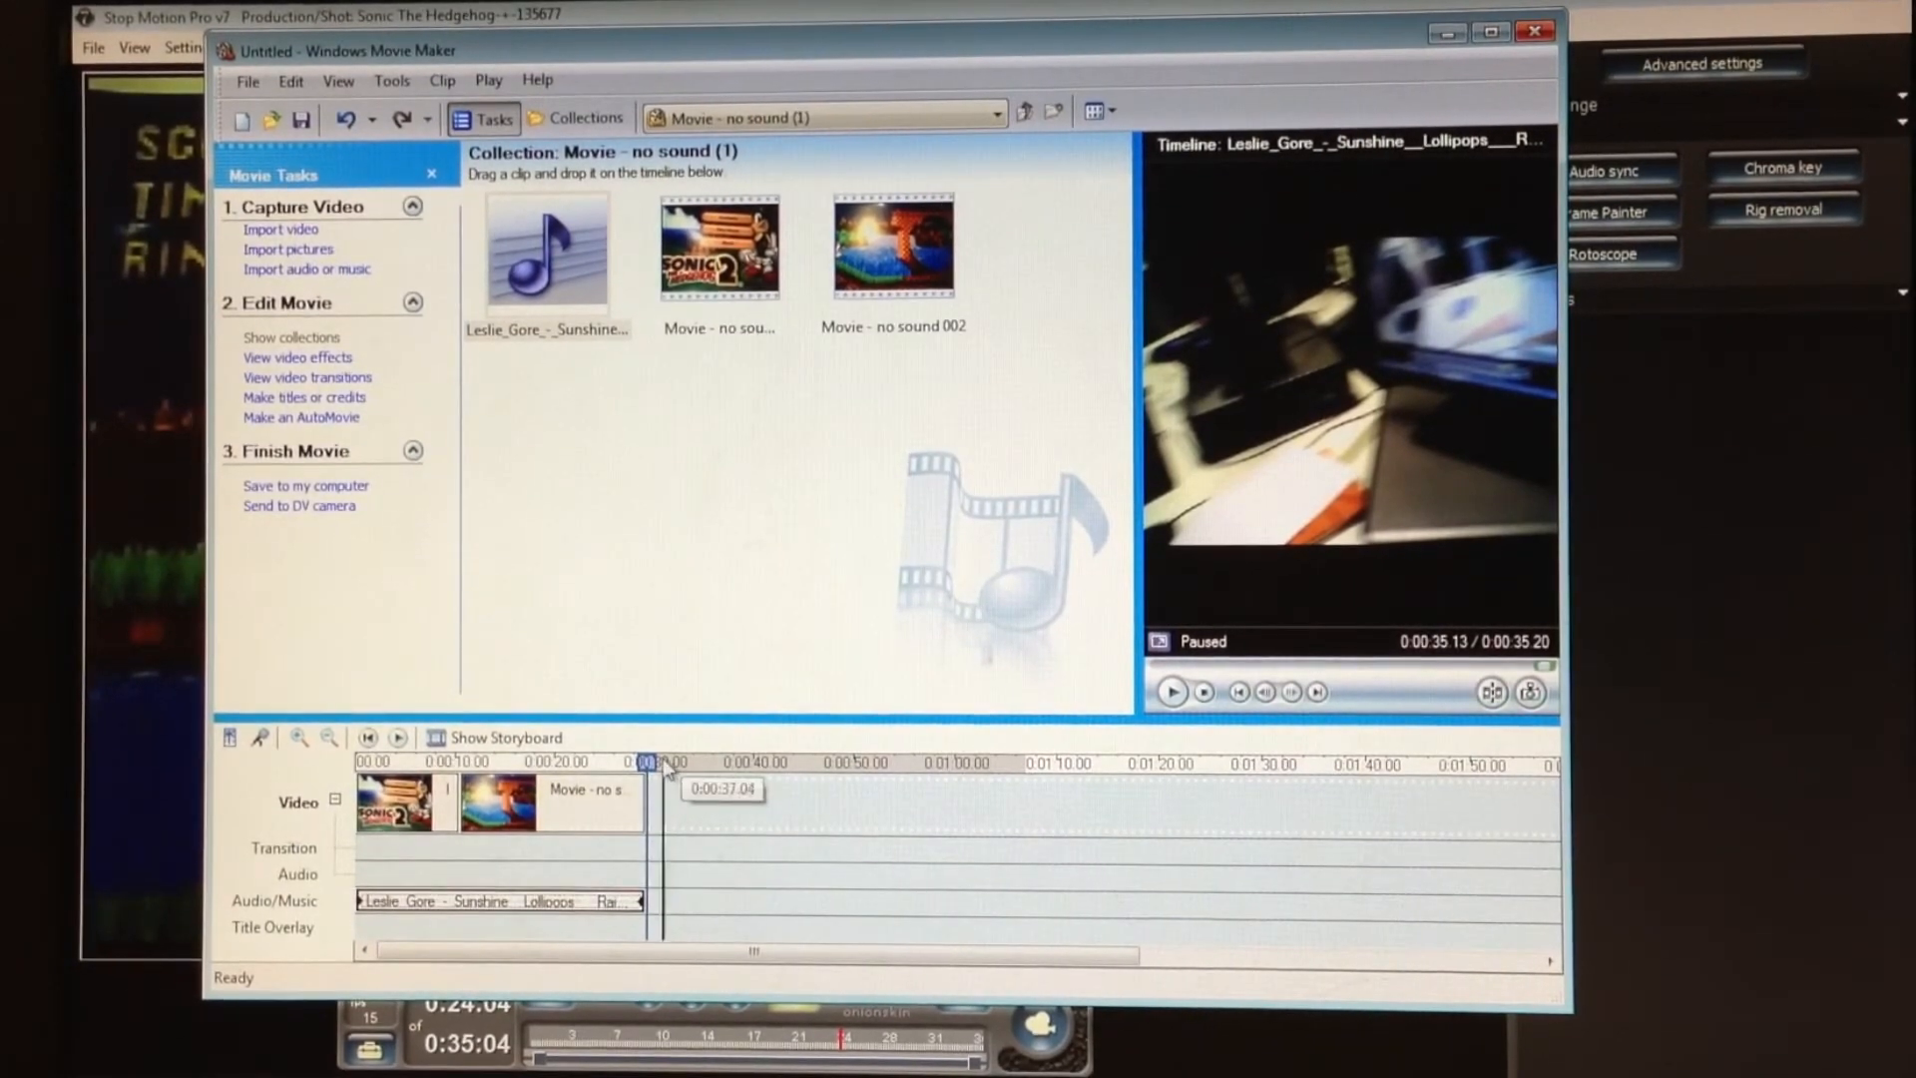
click(519, 761)
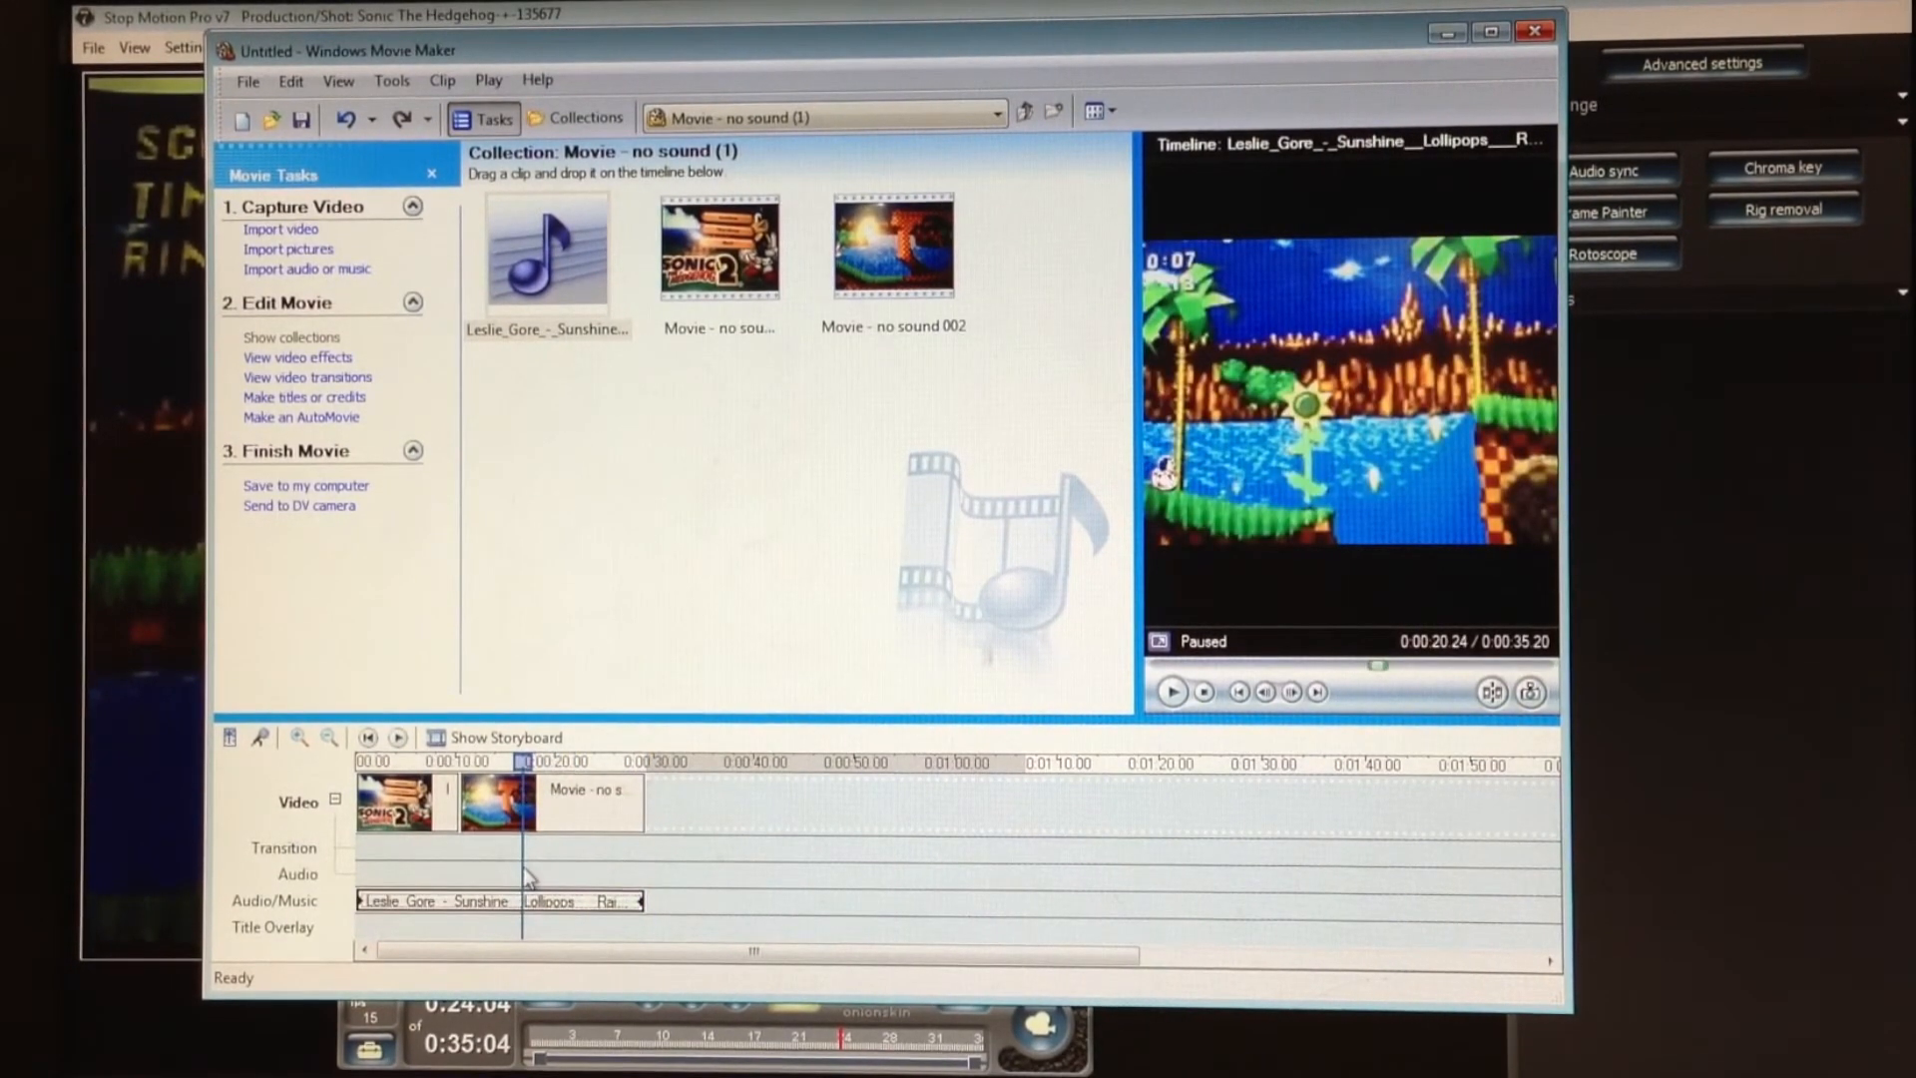
mouse_move(525, 842)
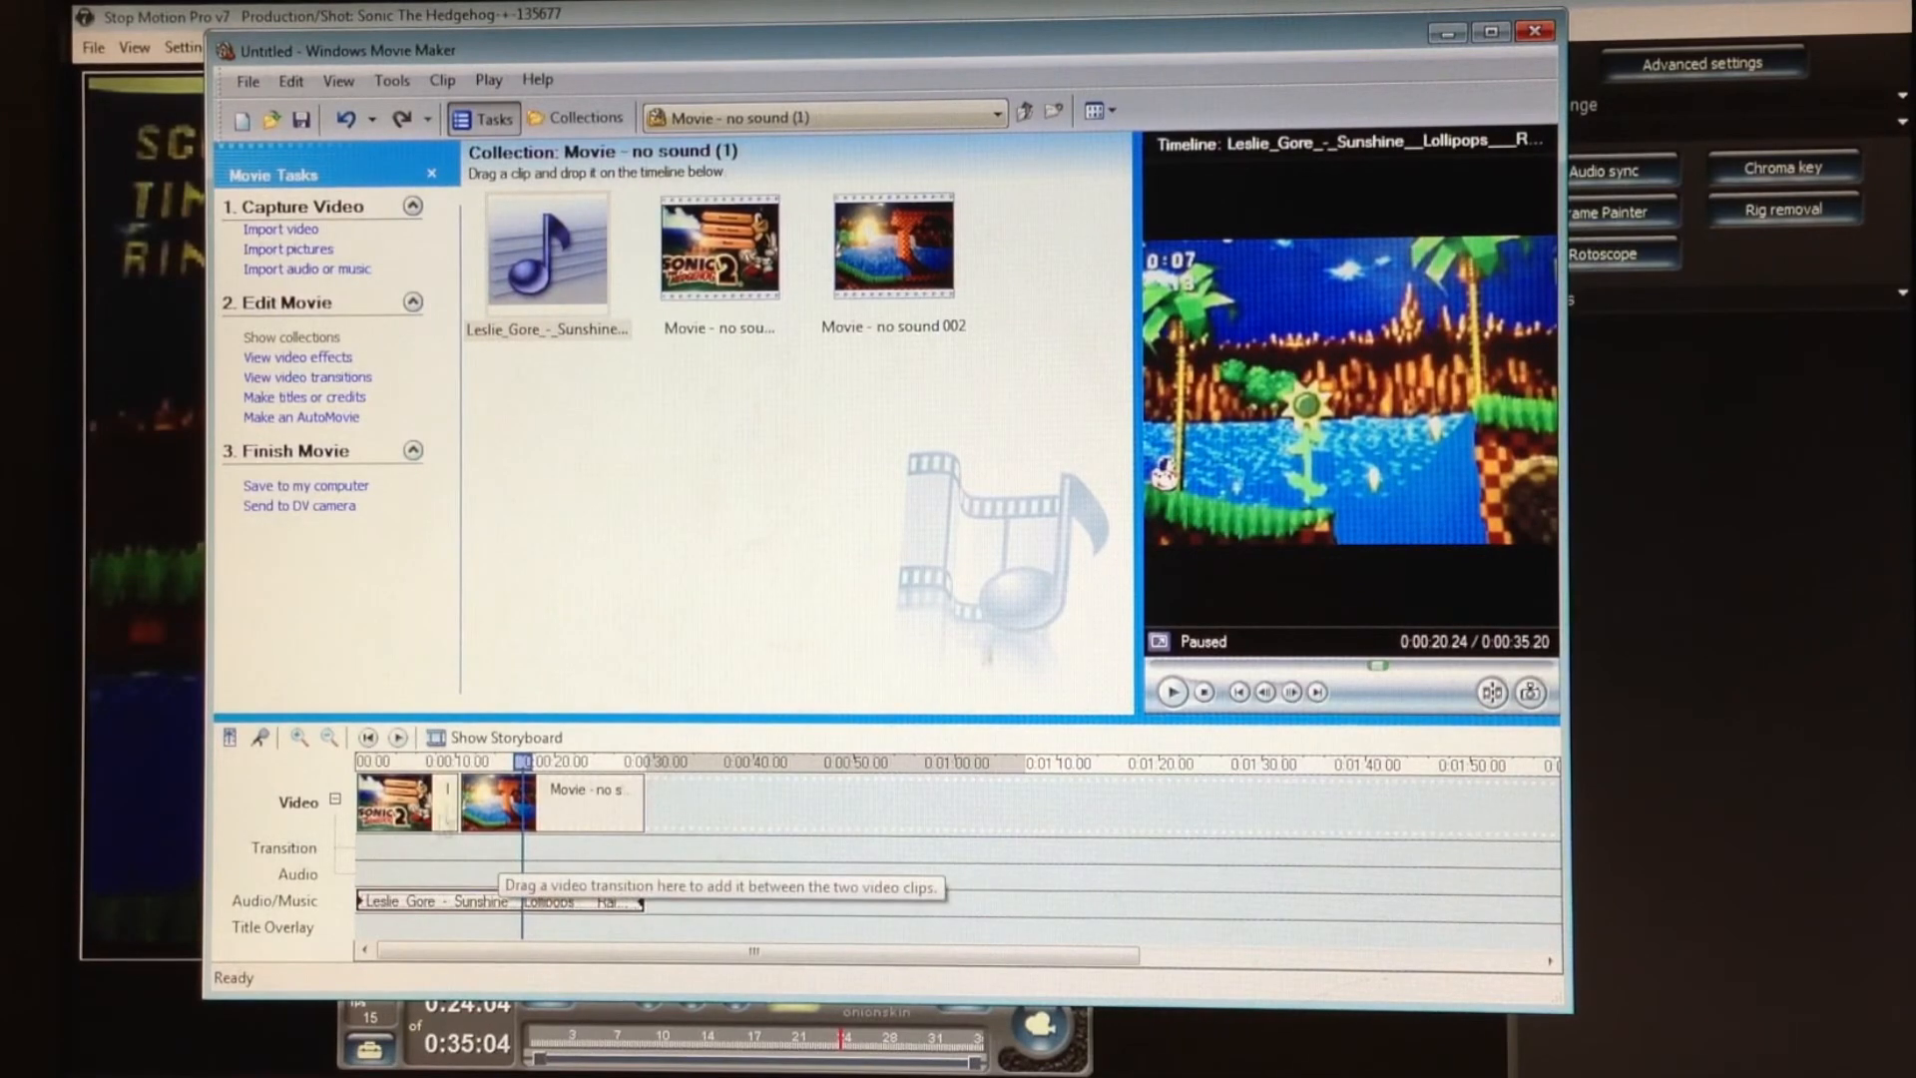